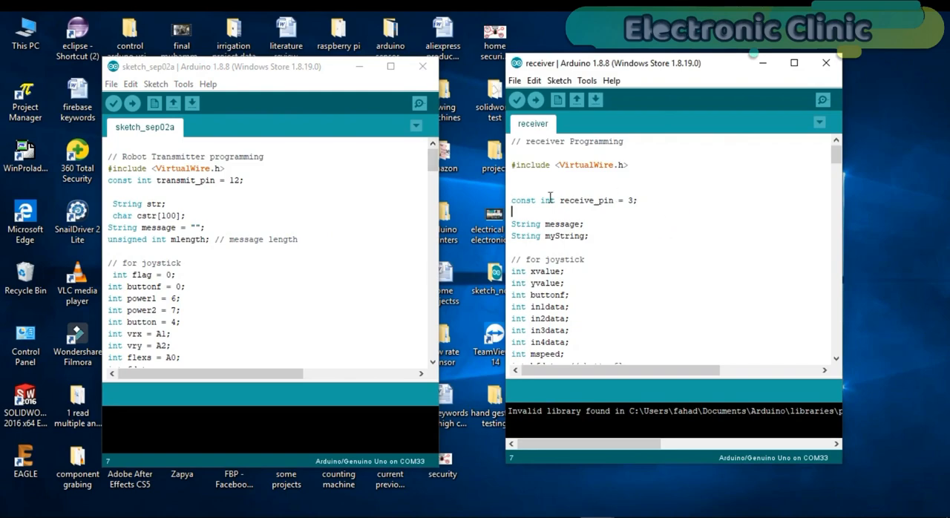
{"action": "mouse_move", "coordinate": [299, 77]}
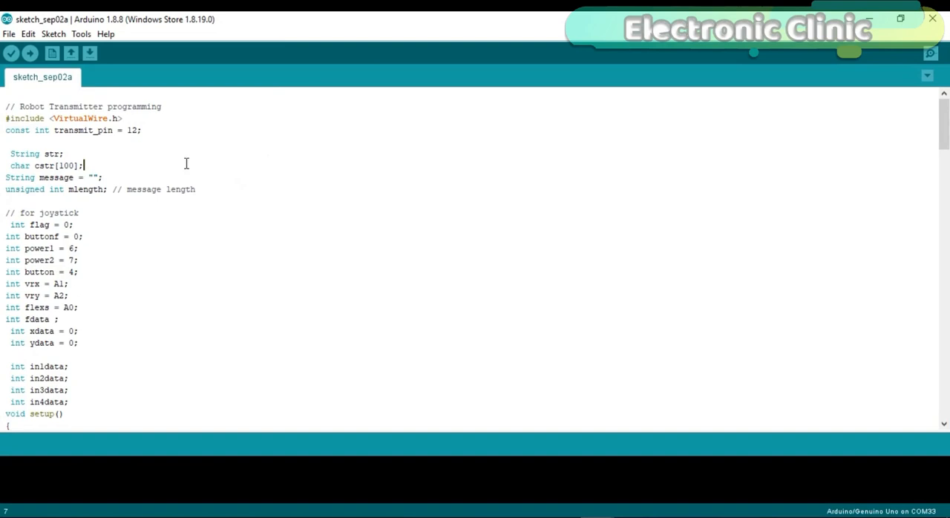
{"action": "mouse_move", "coordinate": [160, 175]}
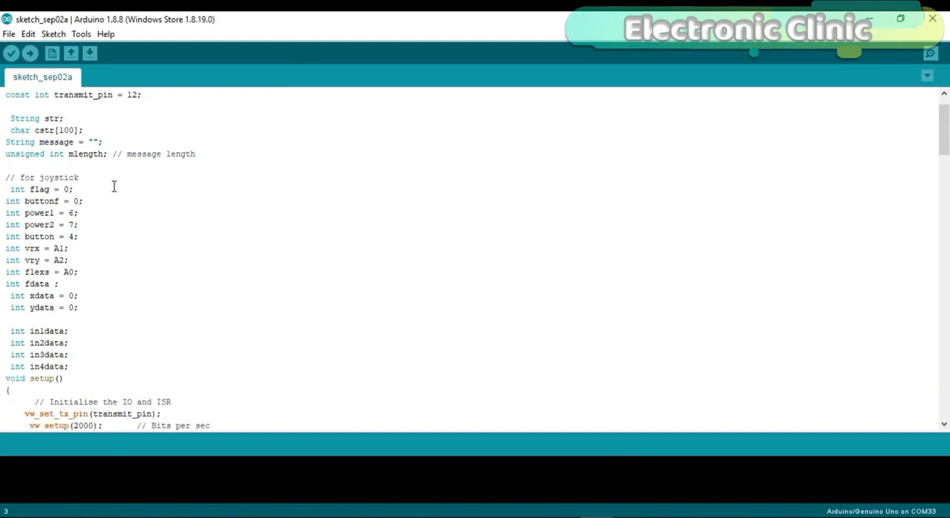
{"action": "scroll", "scroll_direction": "down", "scroll_amount": 3}
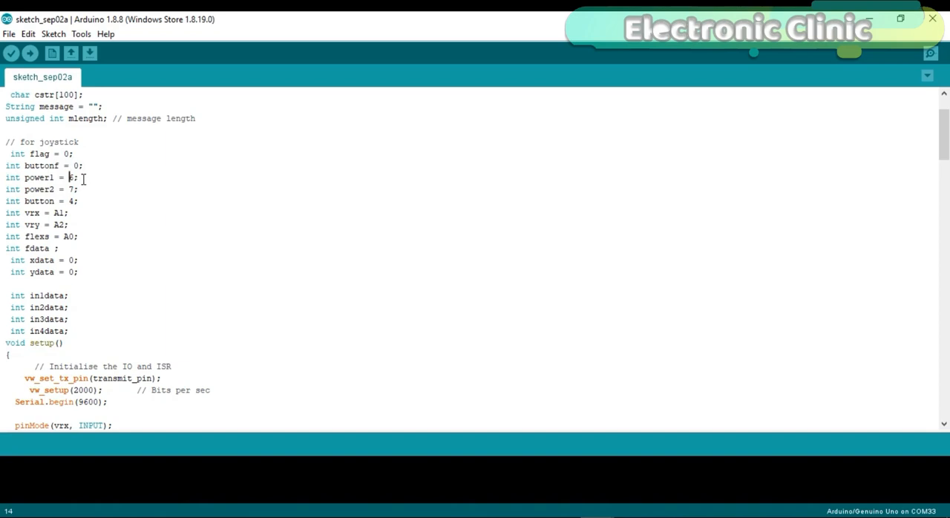
{"action": "scroll", "scroll_direction": "down", "scroll_amount": 3}
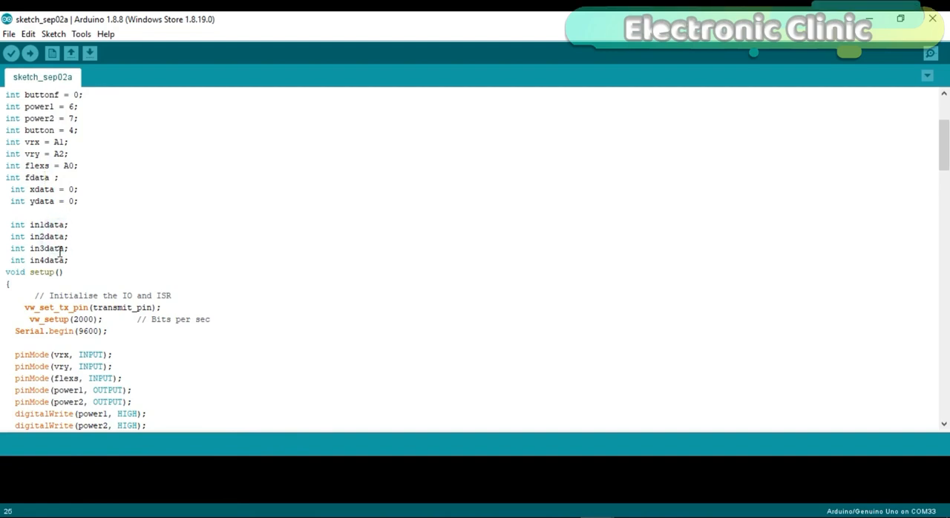
{"action": "mouse_move", "coordinate": [61, 260]}
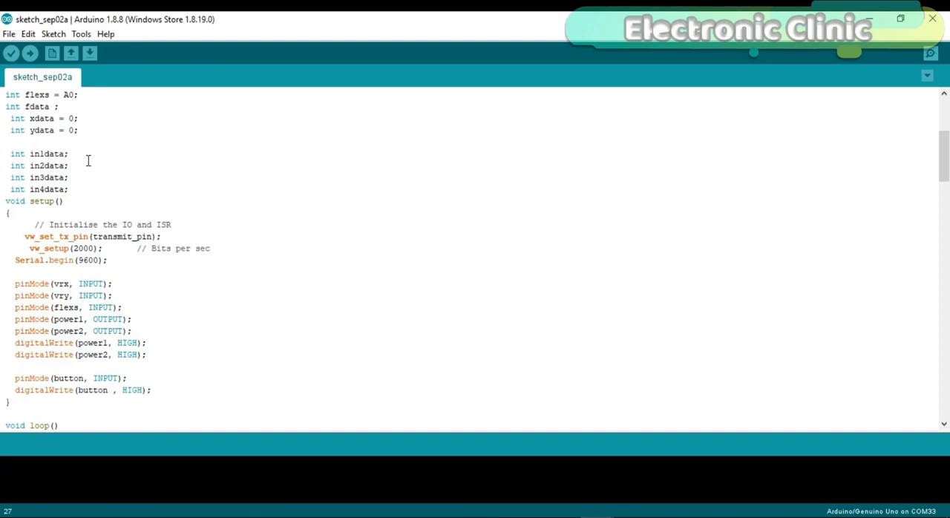
{"action": "scroll", "scroll_direction": "down", "scroll_amount": 3}
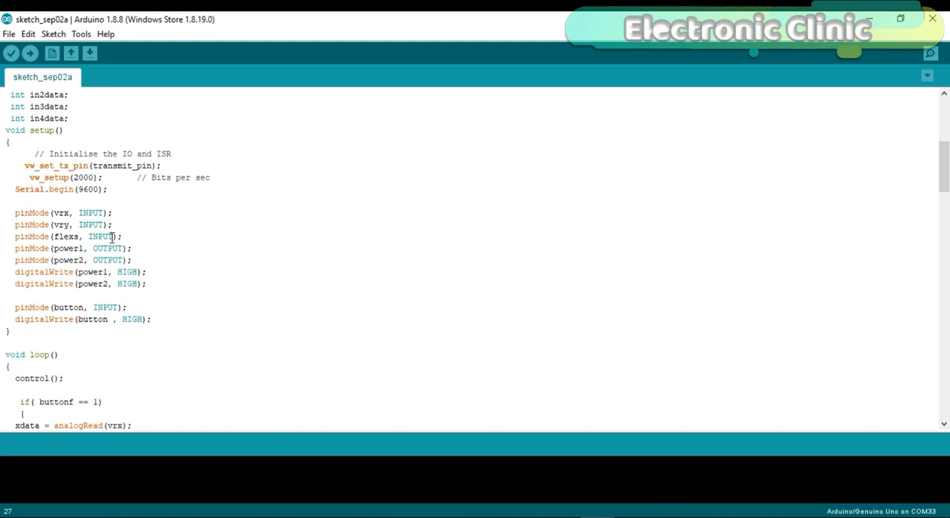
{"action": "scroll", "scroll_direction": "down", "scroll_amount": 3}
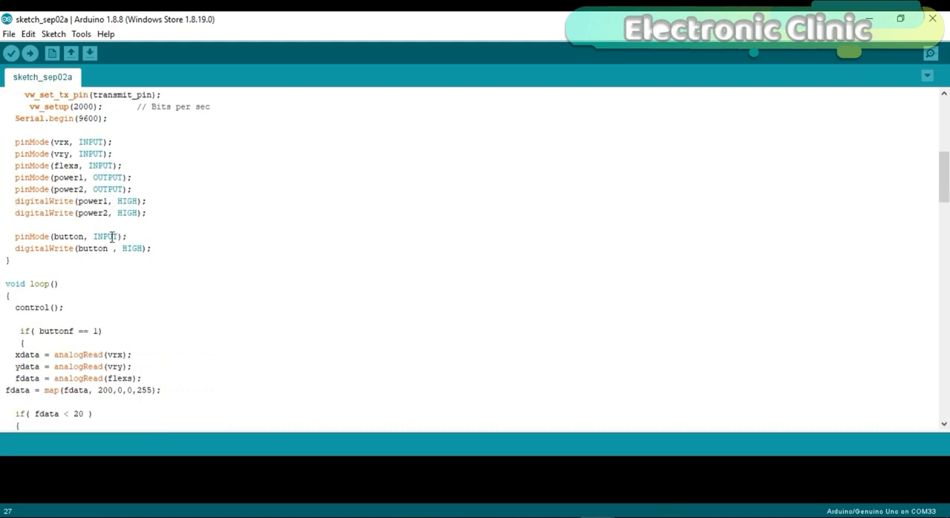
{"action": "scroll", "scroll_direction": "down", "scroll_amount": 3}
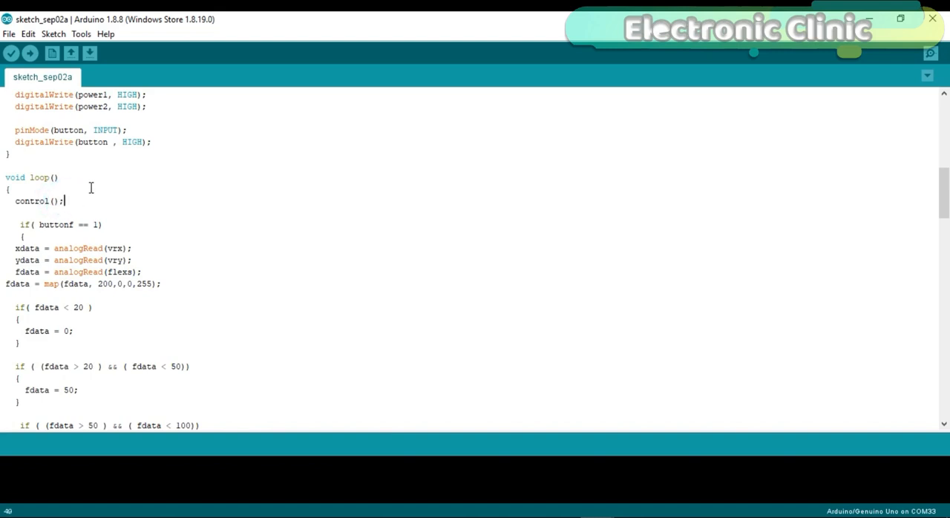
{"action": "scroll", "scroll_direction": "down", "scroll_amount": 3}
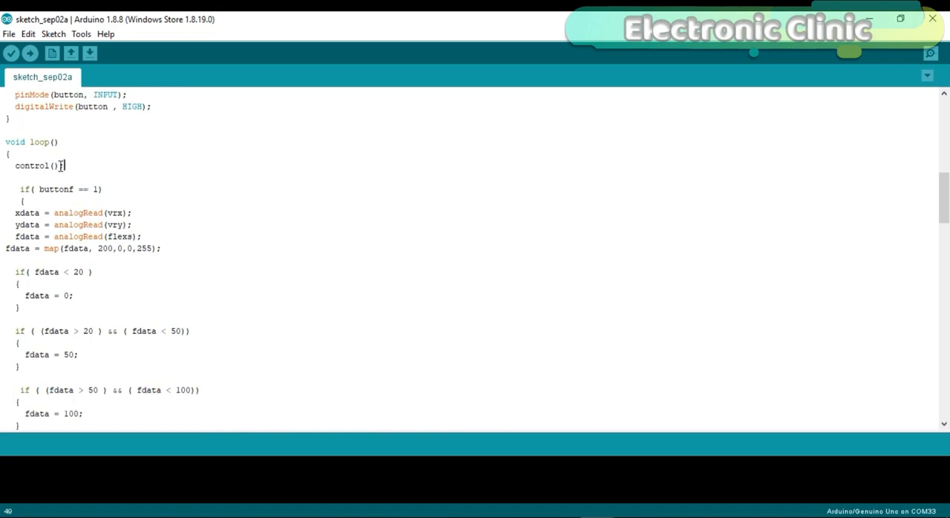
{"action": "type", "text": ";"}
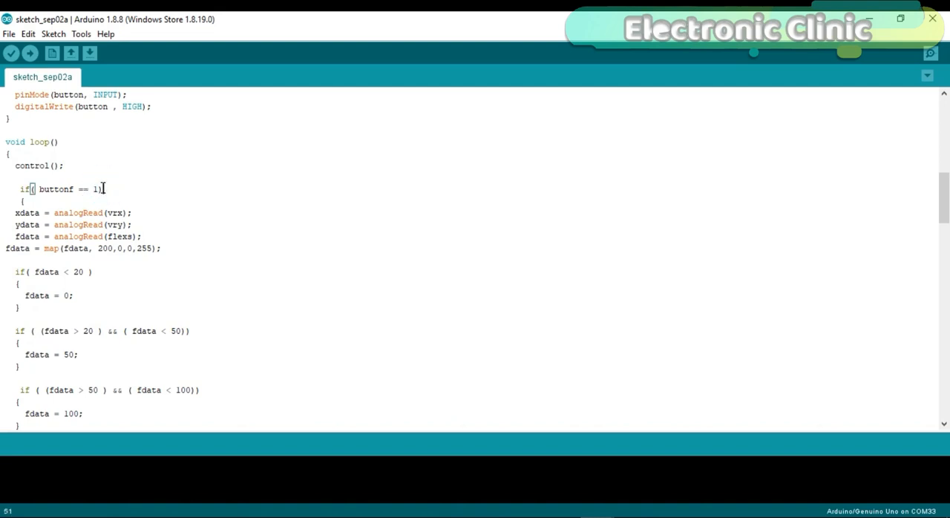
{"action": "scroll", "scroll_direction": "down", "scroll_amount": 3}
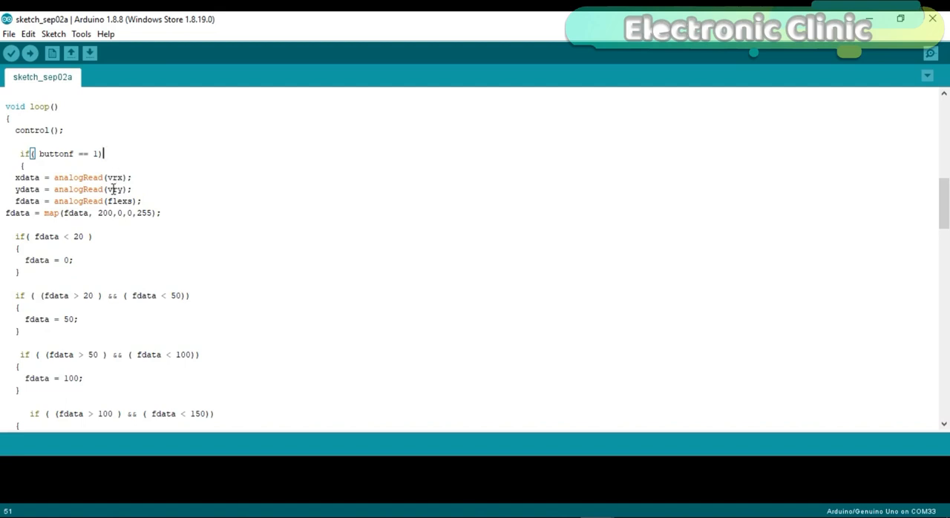
{"action": "mouse_move", "coordinate": [124, 202]}
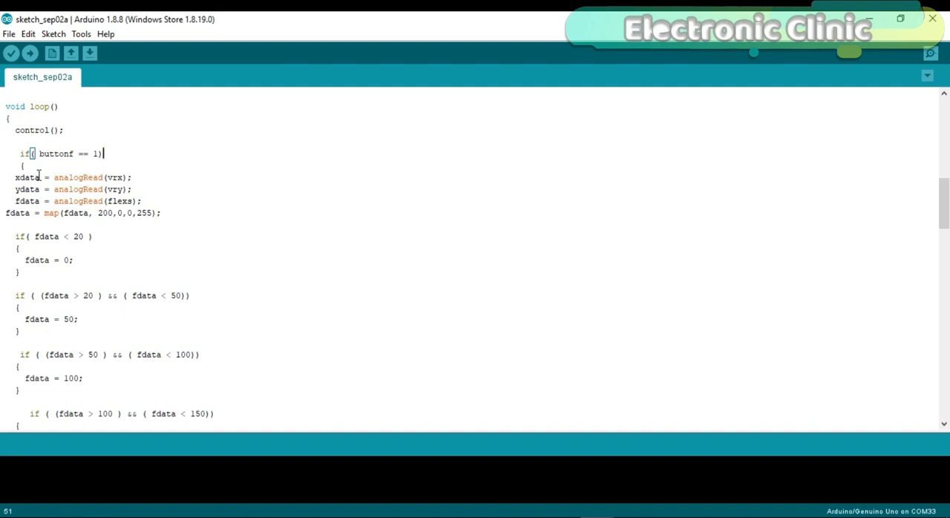
{"action": "mouse_move", "coordinate": [39, 190]}
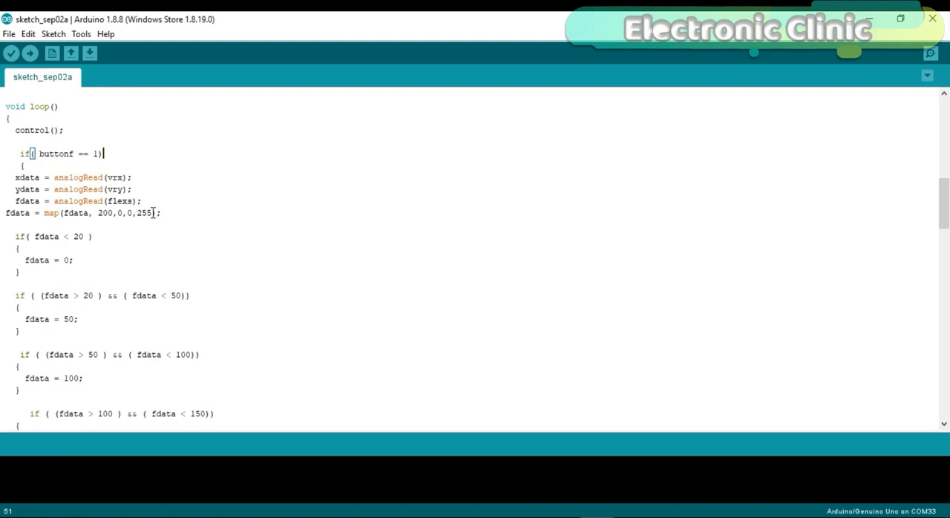
{"action": "scroll", "scroll_direction": "down", "scroll_amount": 3}
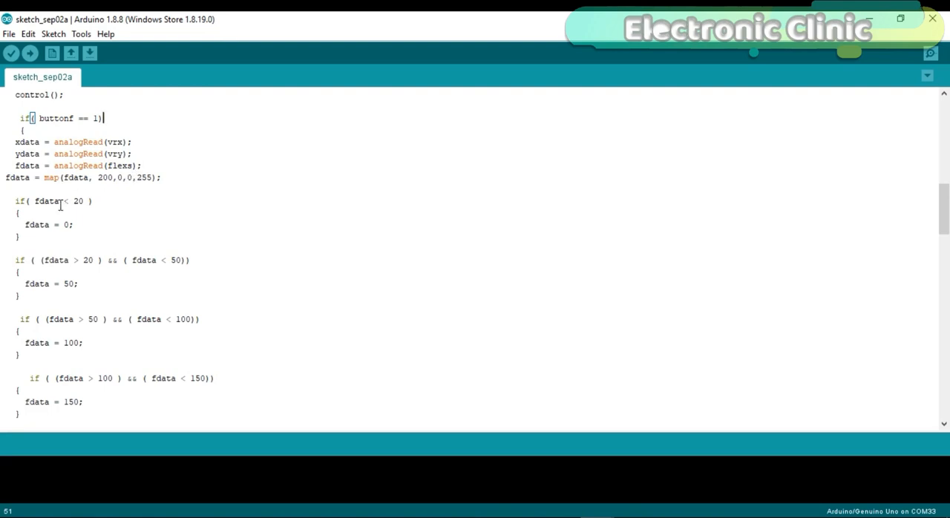
{"action": "scroll", "scroll_direction": "down", "scroll_amount": 3}
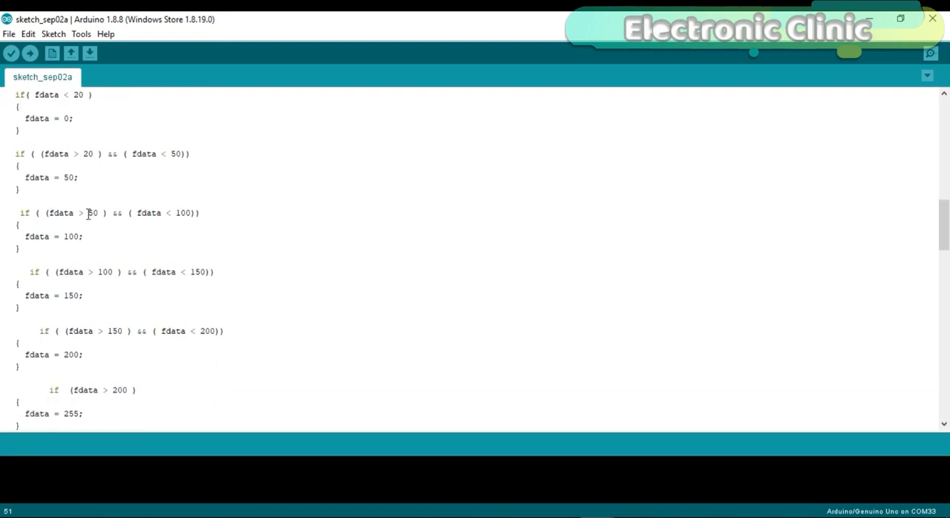
{"action": "scroll", "scroll_direction": "down", "scroll_amount": 3}
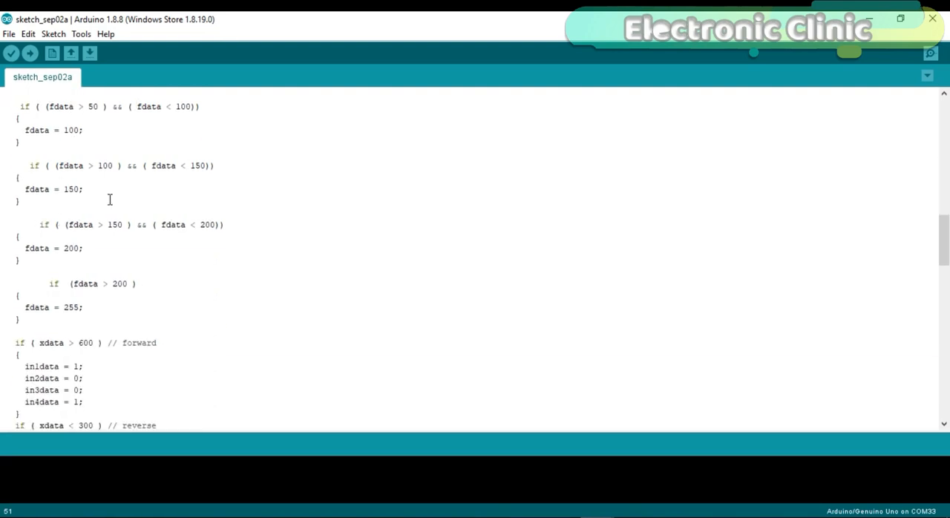
{"action": "scroll", "scroll_direction": "down", "scroll_amount": 3}
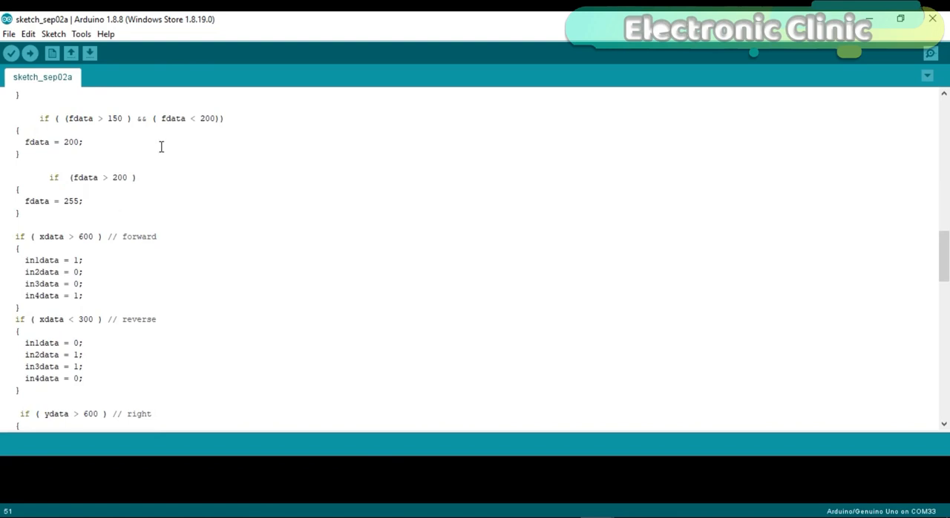
{"action": "scroll", "scroll_direction": "down", "scroll_amount": 3}
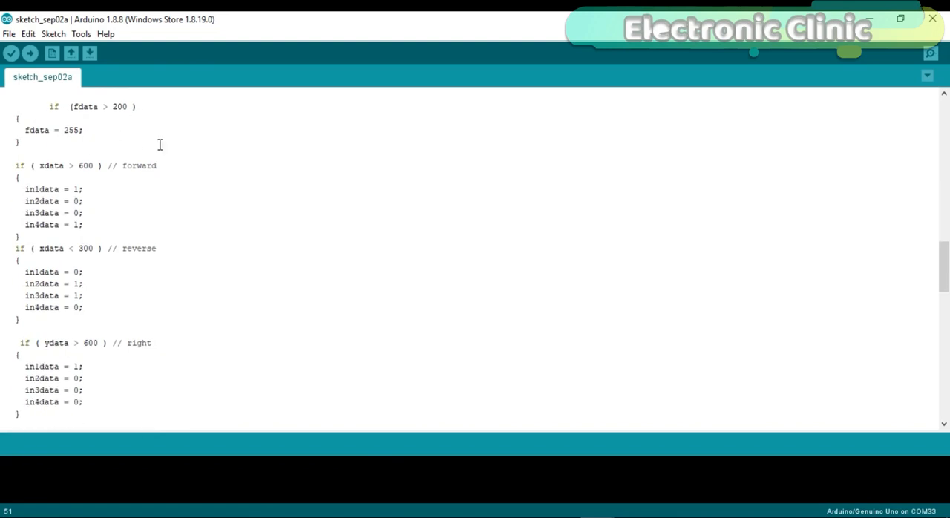
{"action": "scroll", "scroll_direction": "down", "scroll_amount": 3}
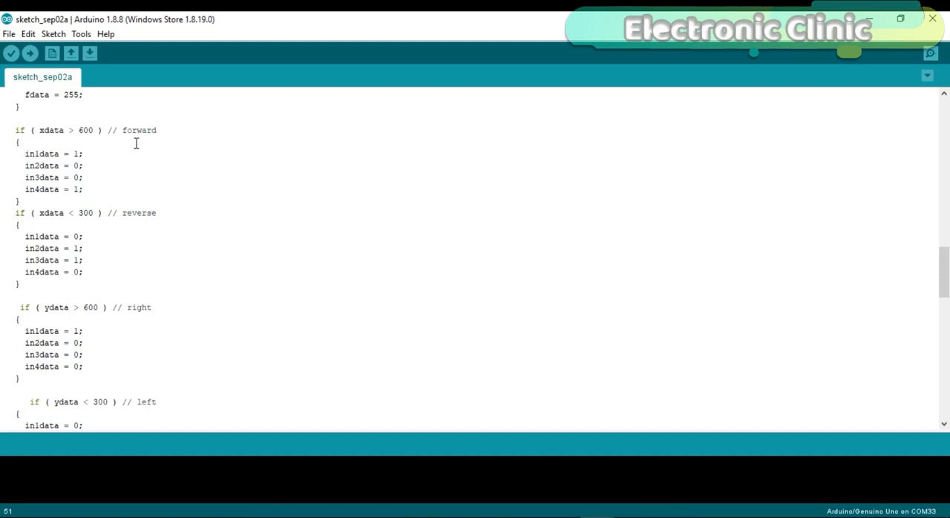
{"action": "mouse_move", "coordinate": [50, 154]}
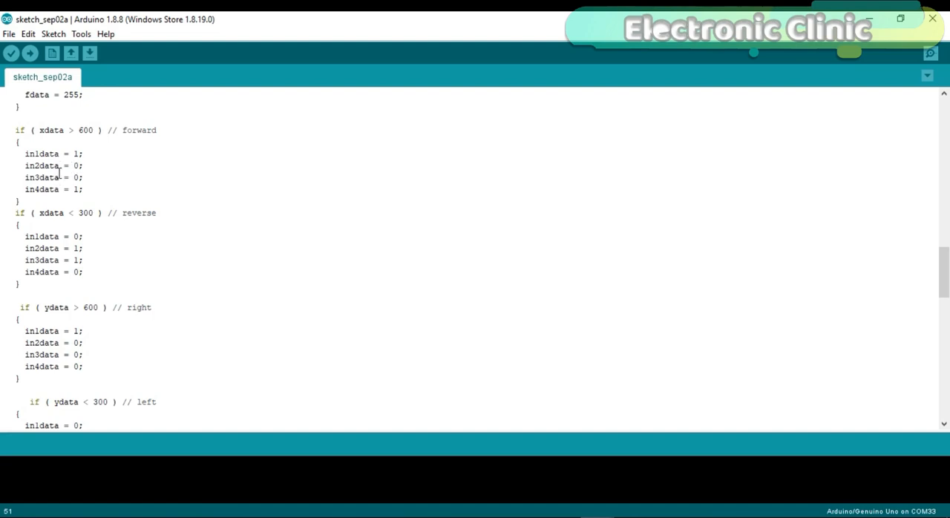
{"action": "scroll", "scroll_direction": "down", "scroll_amount": 3}
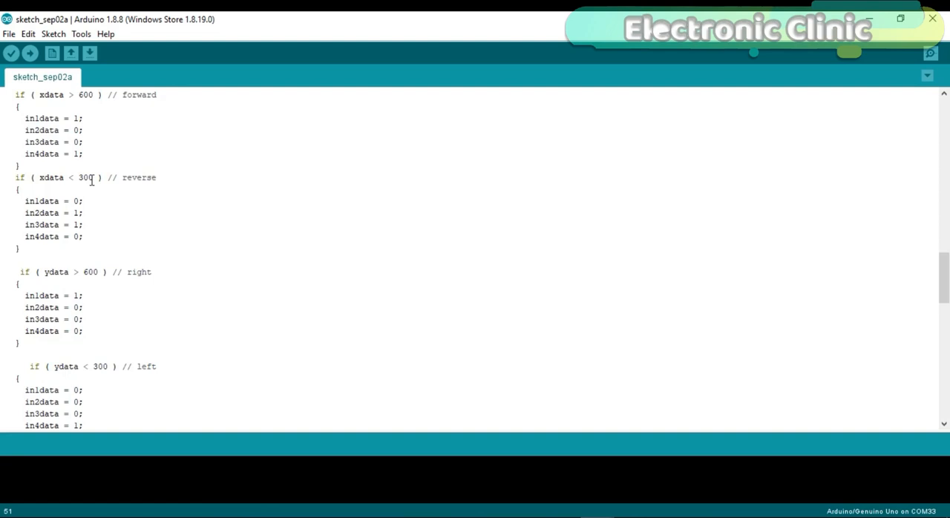
{"action": "scroll", "scroll_direction": "down", "scroll_amount": 3}
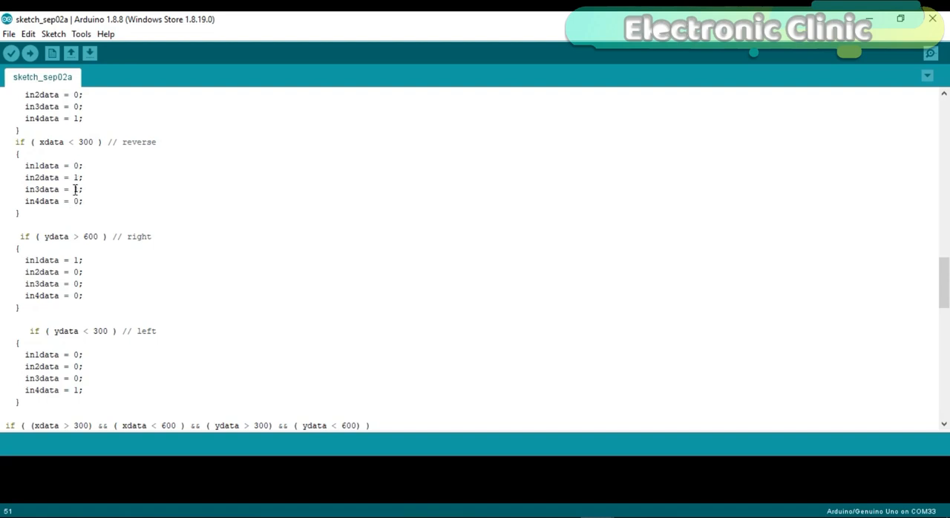
{"action": "scroll", "scroll_direction": "down", "scroll_amount": 3}
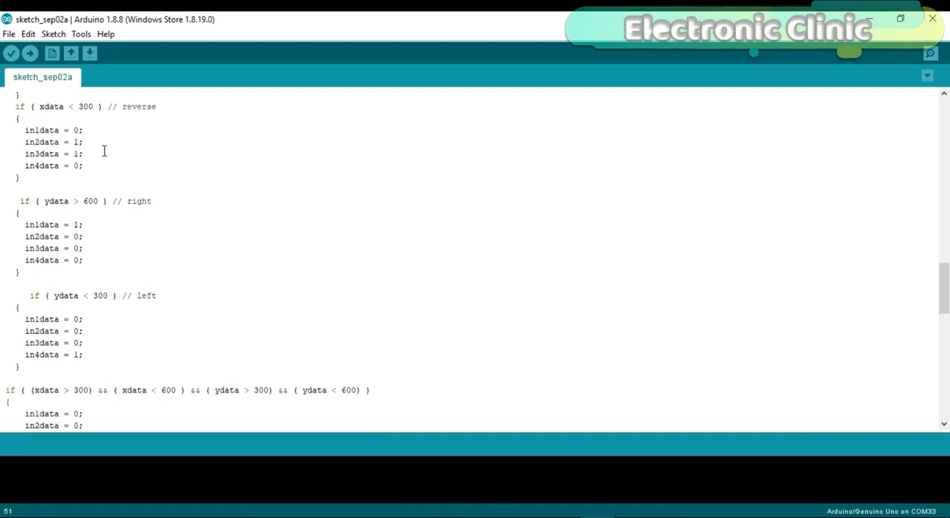
{"action": "scroll", "scroll_direction": "down", "scroll_amount": 3}
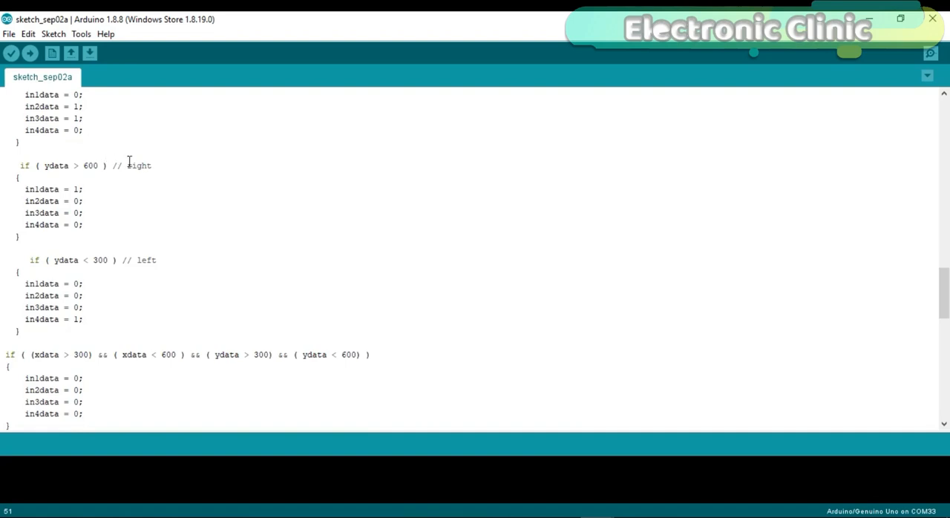
{"action": "scroll", "scroll_direction": "down", "scroll_amount": 3}
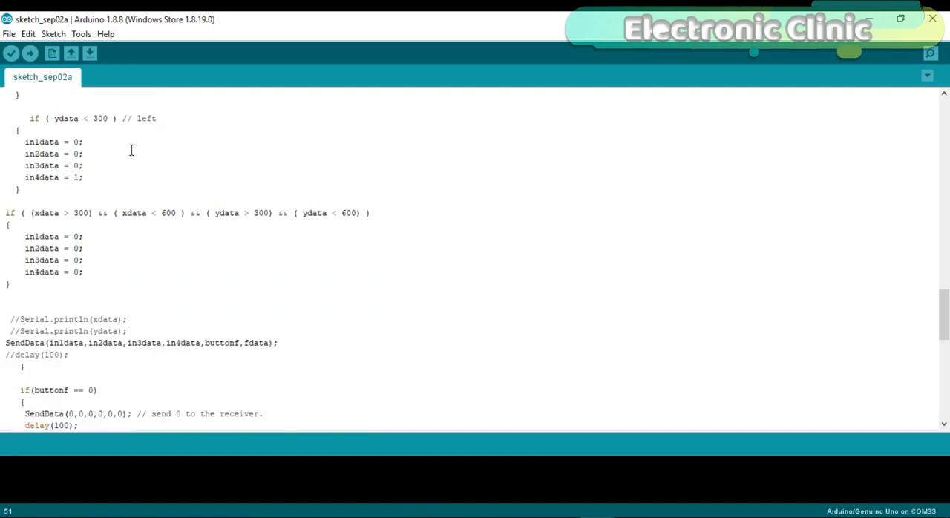
{"action": "scroll", "scroll_direction": "down", "scroll_amount": 3}
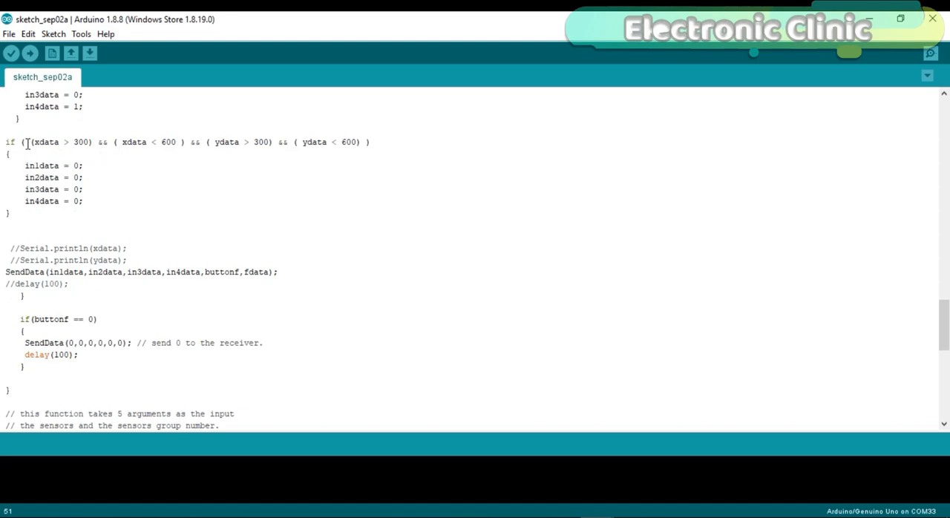
{"action": "mouse_move", "coordinate": [68, 151]}
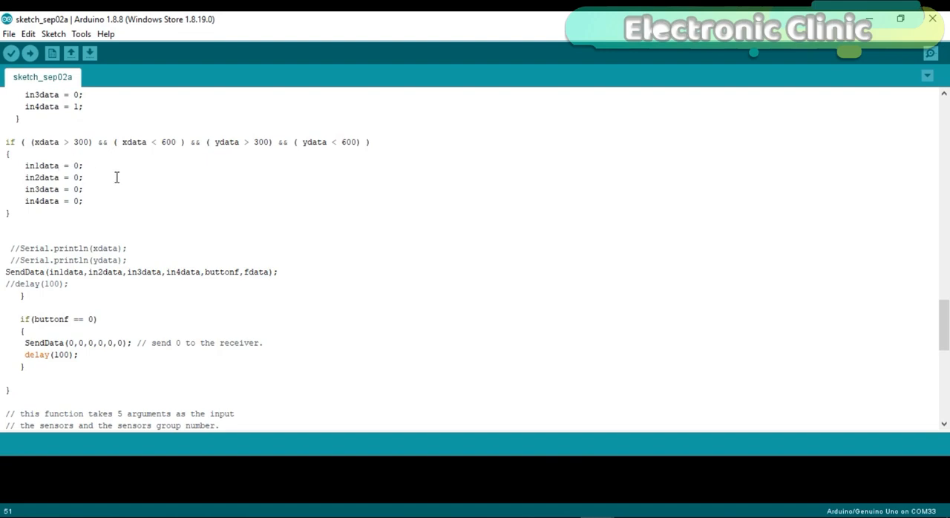
{"action": "scroll", "scroll_direction": "down", "scroll_amount": 3}
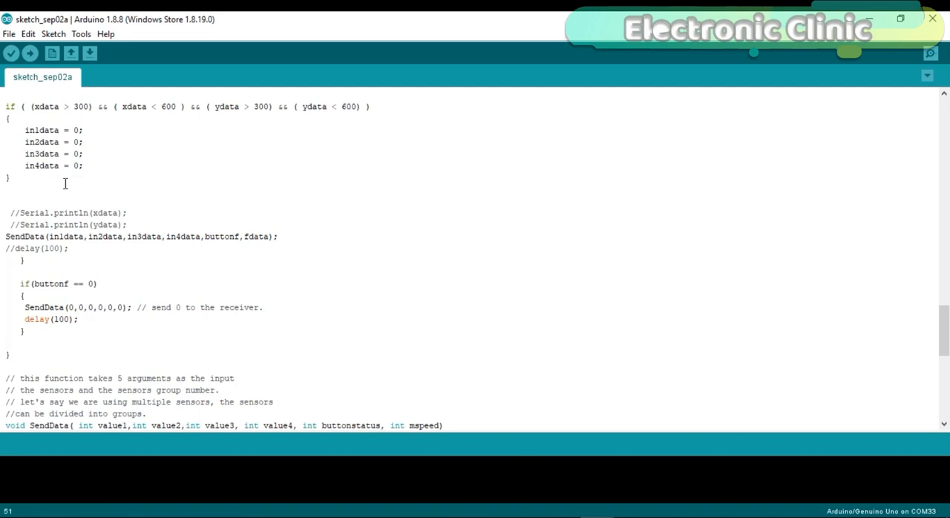
{"action": "scroll", "scroll_direction": "down", "scroll_amount": 3}
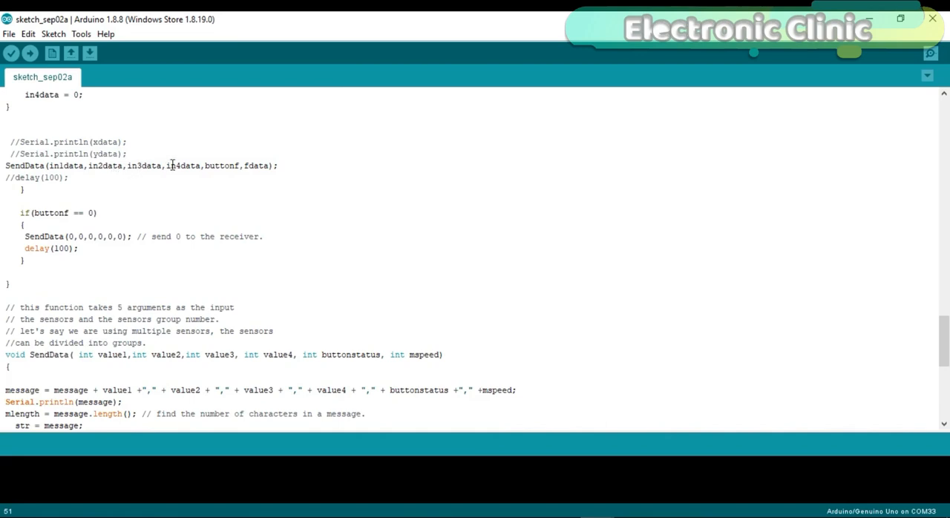
{"action": "mouse_move", "coordinate": [224, 167]}
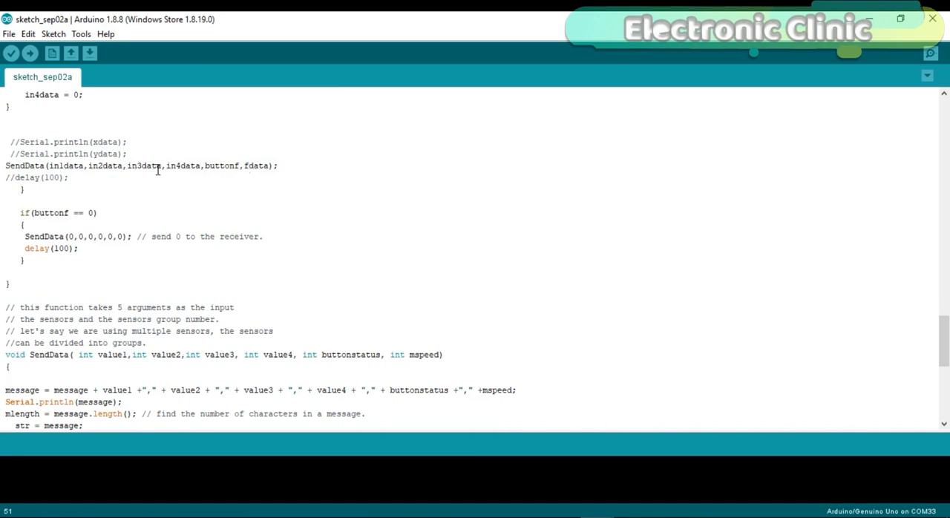
{"action": "scroll", "scroll_direction": "down", "scroll_amount": 3}
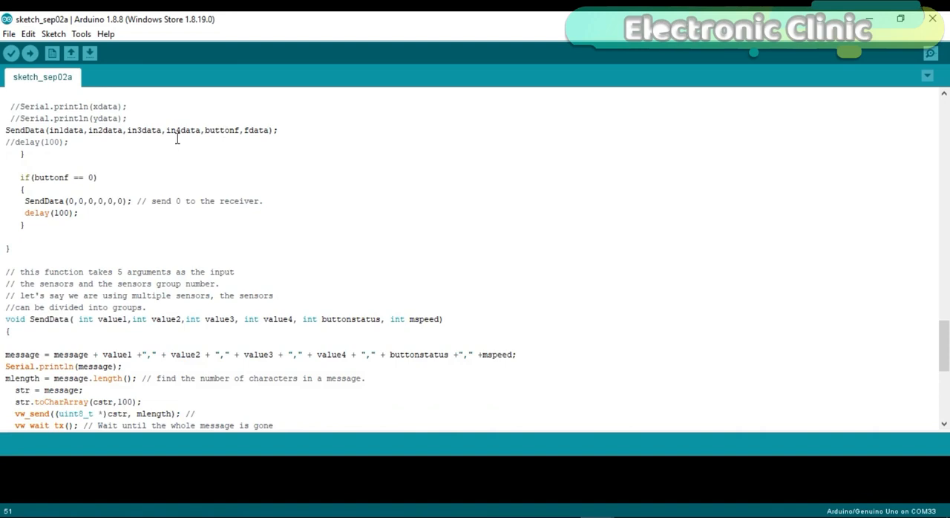
{"action": "mouse_move", "coordinate": [148, 160]}
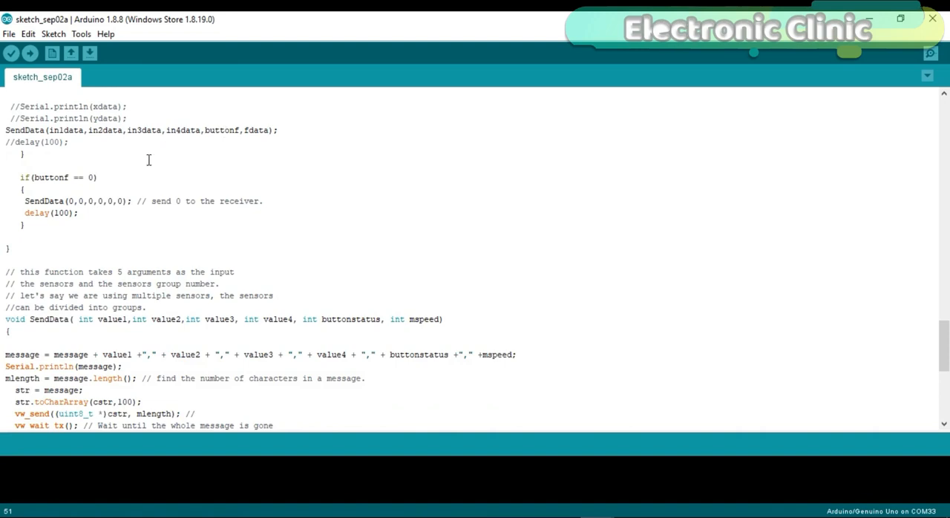
Step: Scroll past SendData to the end of the transmitter sketch
{"action": "scroll", "scroll_direction": "down", "scroll_amount": 3}
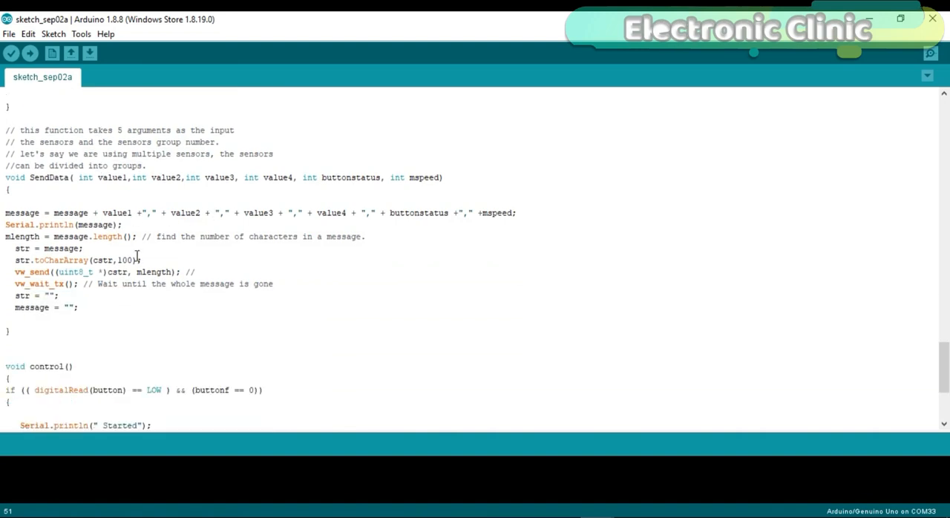
{"action": "scroll", "scroll_direction": "down", "scroll_amount": 3}
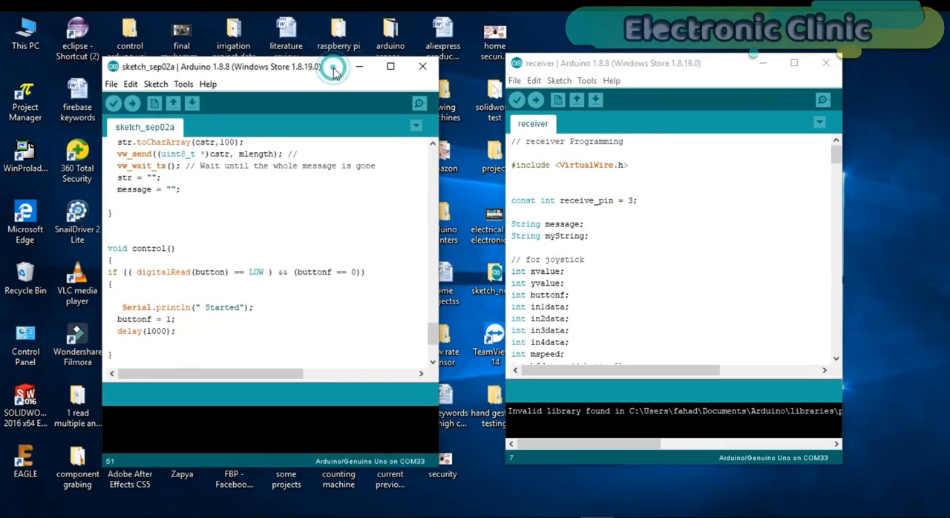
Step: Maximize the receiver sketch and scroll through its motor pin and VirtualWire declarations into loop()
{"action": "left_click", "coordinate": [793, 62]}
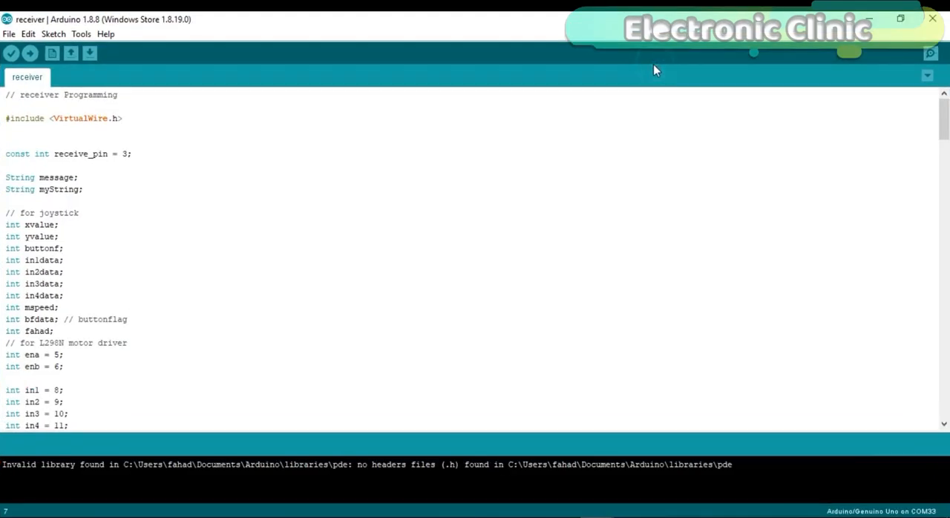
{"action": "scroll", "scroll_direction": "down", "scroll_amount": 3}
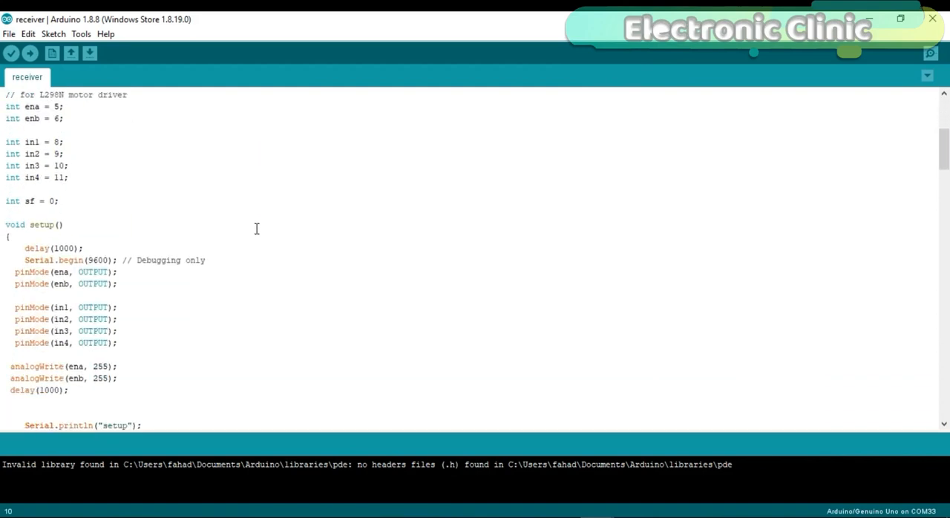
{"action": "scroll", "scroll_direction": "down", "scroll_amount": 3}
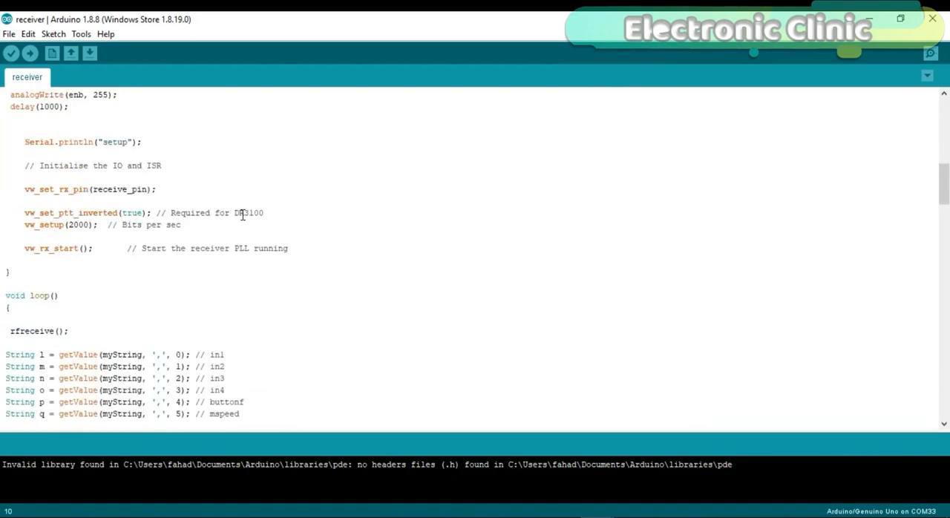
{"action": "scroll", "scroll_direction": "up", "scroll_amount": 3}
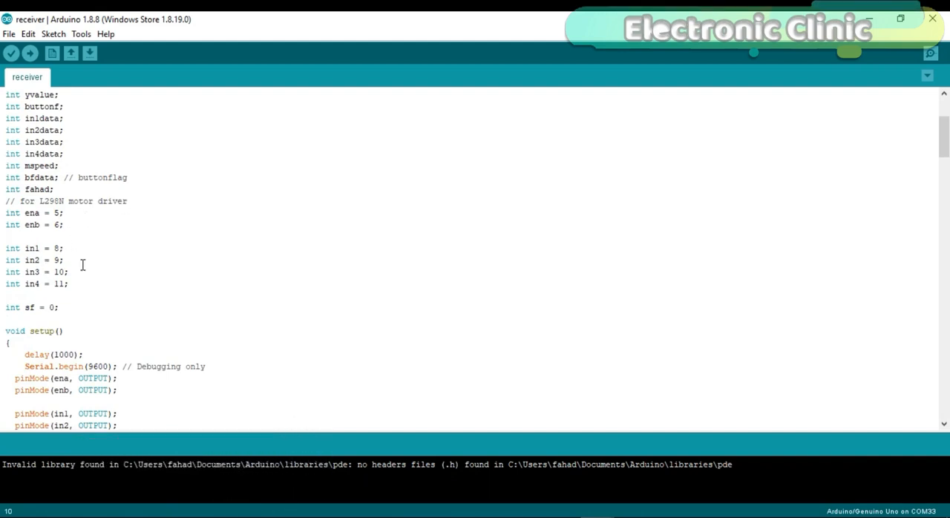
{"action": "scroll", "scroll_direction": "down", "scroll_amount": 3}
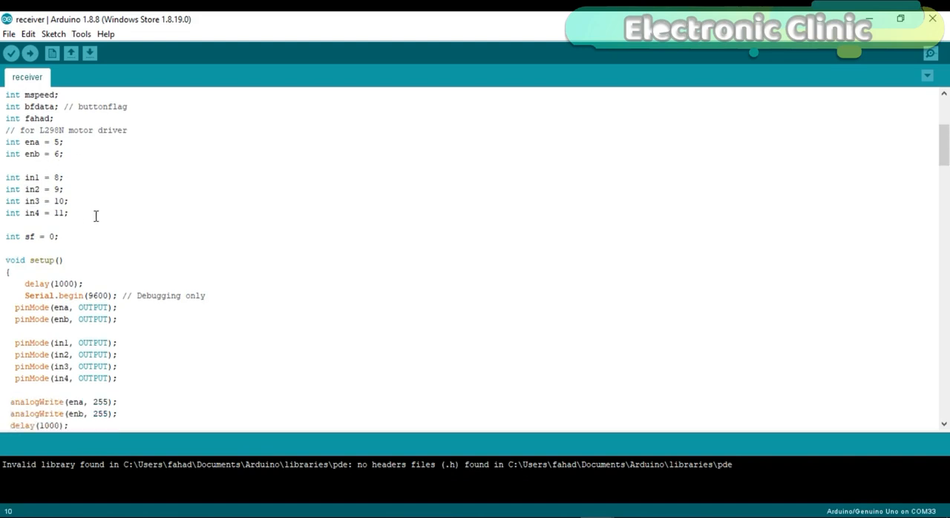
{"action": "scroll", "scroll_direction": "down", "scroll_amount": 3}
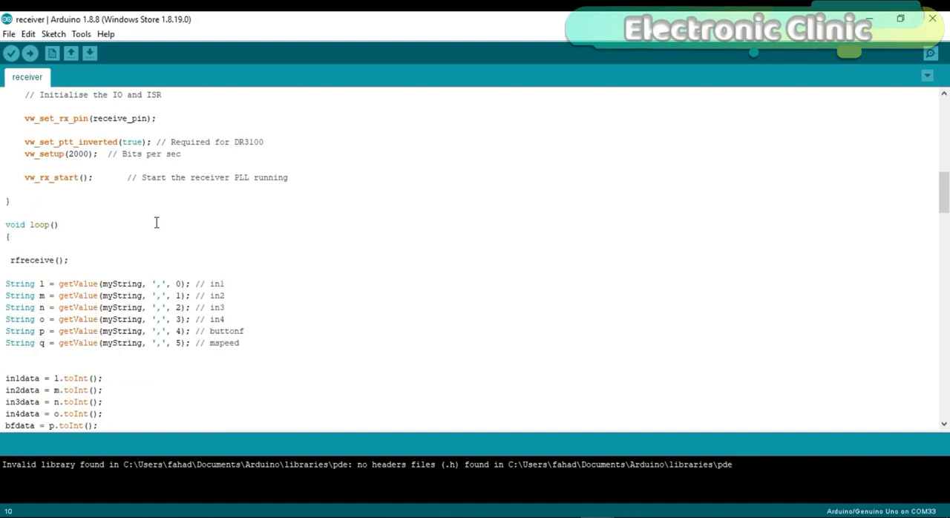
{"action": "scroll", "scroll_direction": "down", "scroll_amount": 3}
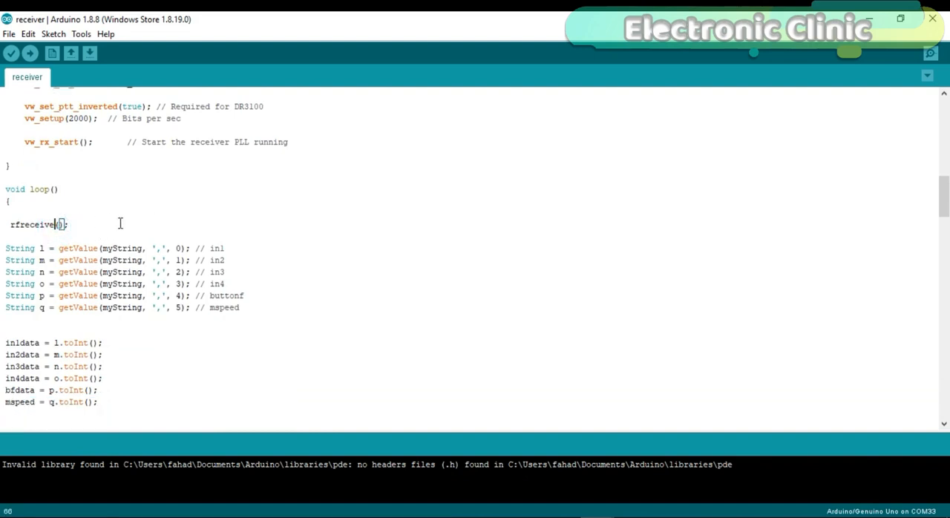
{"action": "scroll", "scroll_direction": "down", "scroll_amount": 3}
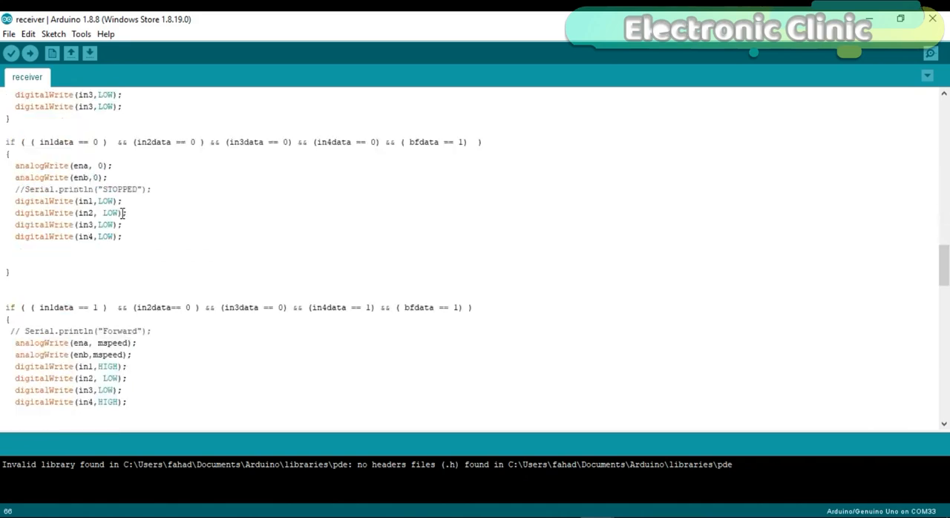
{"action": "scroll", "scroll_direction": "down", "scroll_amount": 3}
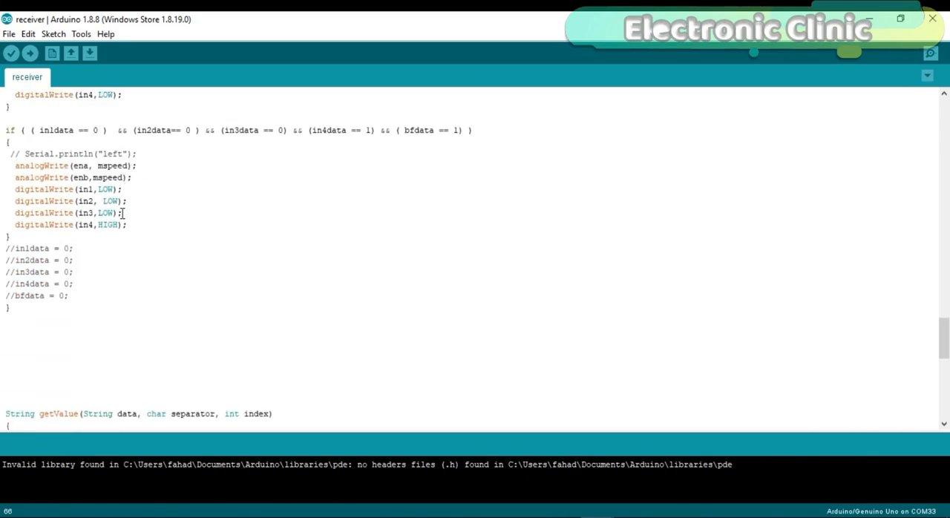
{"action": "scroll", "scroll_direction": "down", "scroll_amount": 3}
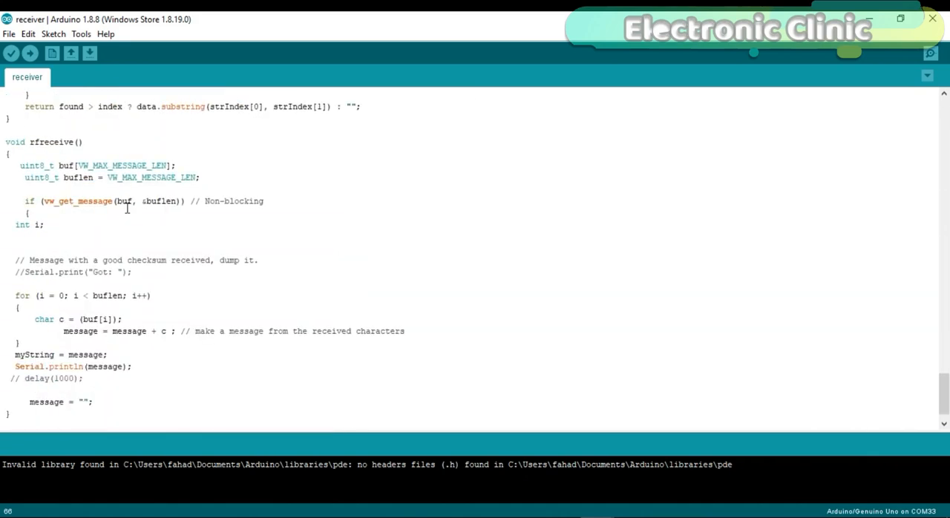
{"action": "left_click", "coordinate": [80, 143]}
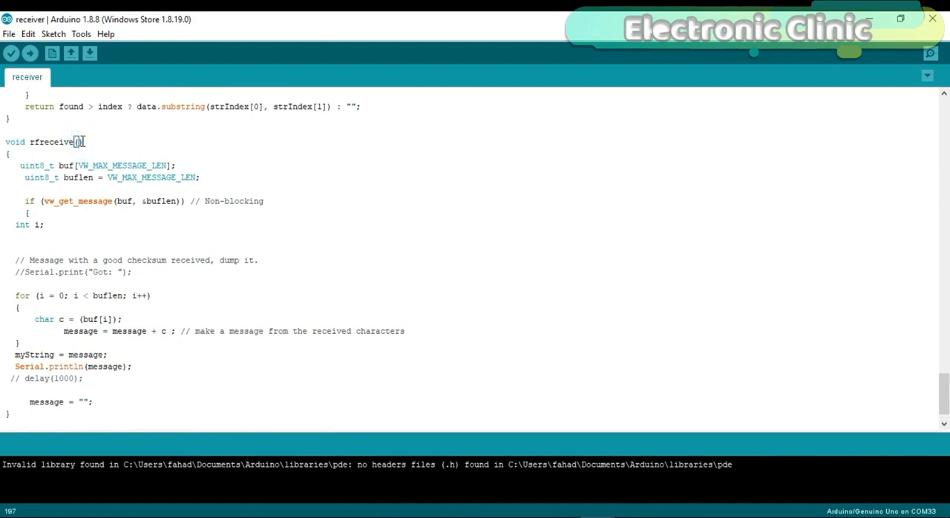
{"action": "scroll", "scroll_direction": "down", "scroll_amount": 3}
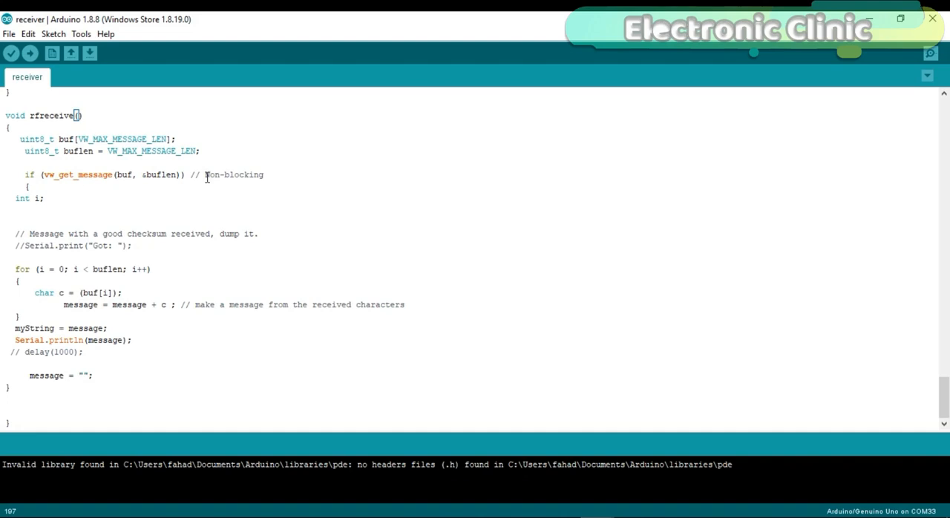
{"action": "mouse_move", "coordinate": [80, 344]}
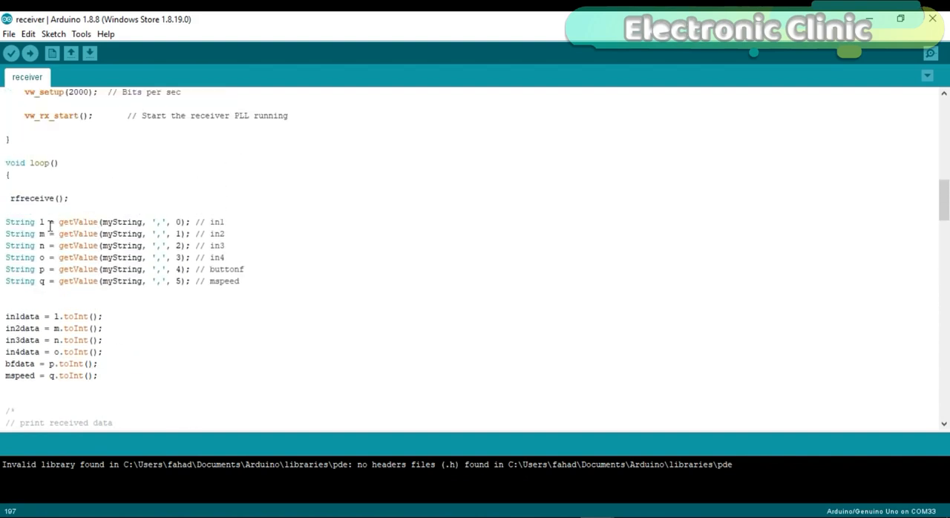
{"action": "mouse_move", "coordinate": [82, 214]}
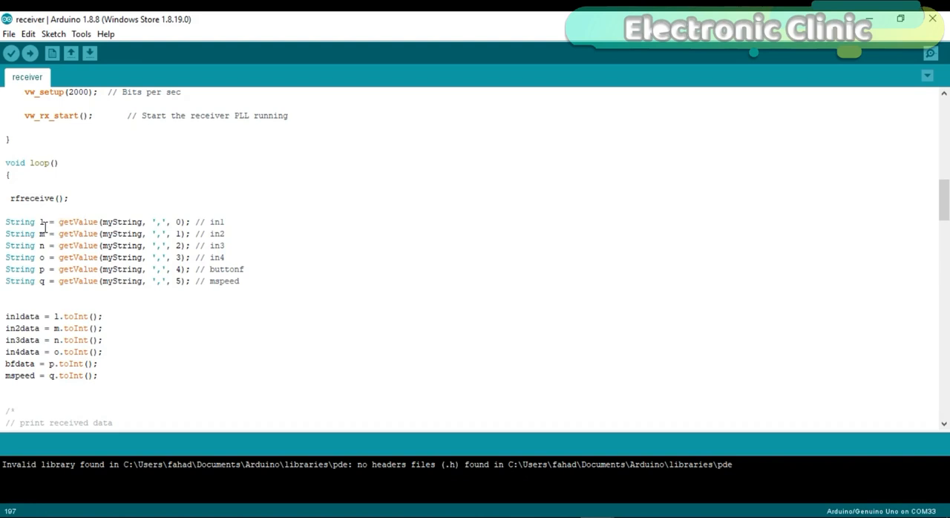
{"action": "mouse_move", "coordinate": [44, 236]}
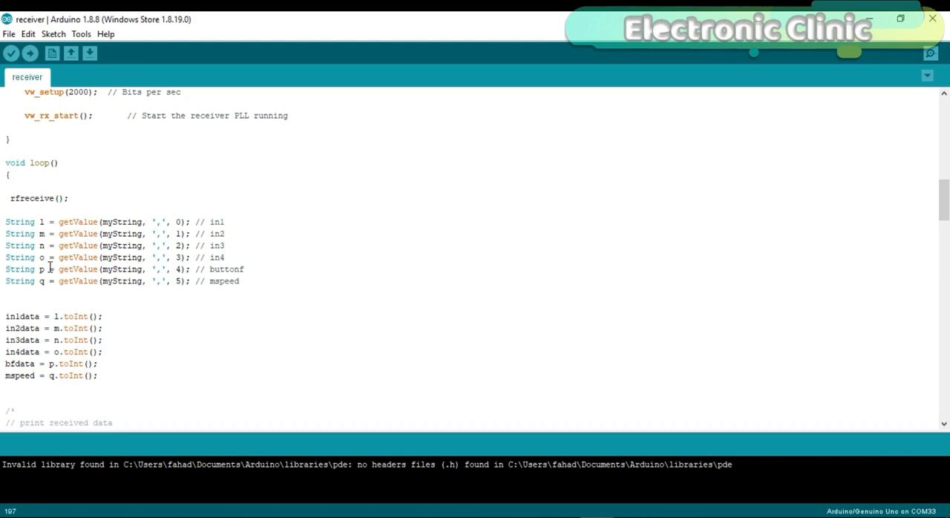
Step: Scroll through the getValue calls and toInt conversions down to the if (bfdata == 0) block
{"action": "scroll", "scroll_direction": "down", "scroll_amount": 3}
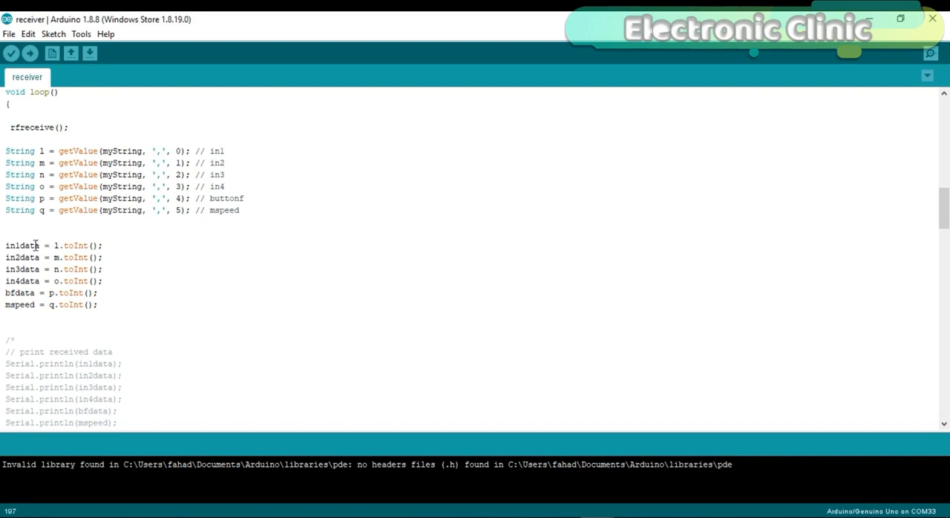
{"action": "scroll", "scroll_direction": "down", "scroll_amount": 3}
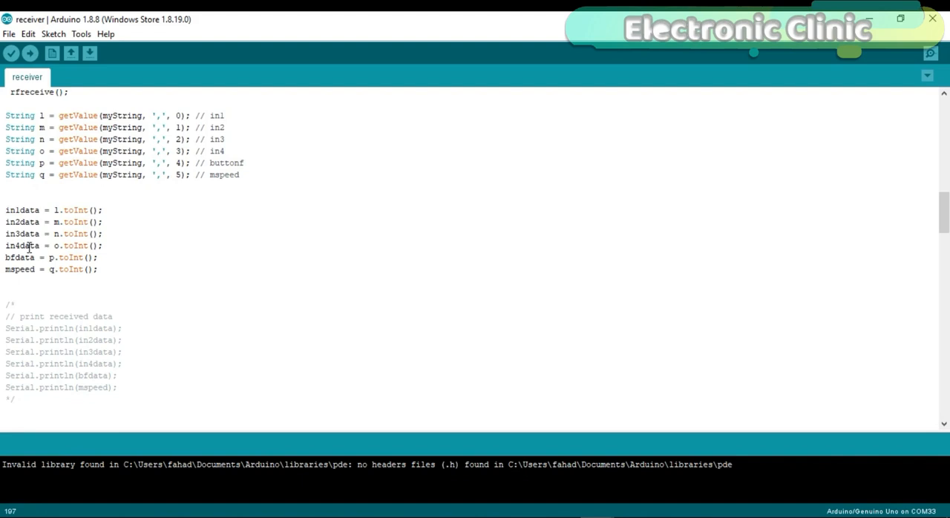
{"action": "mouse_move", "coordinate": [26, 269]}
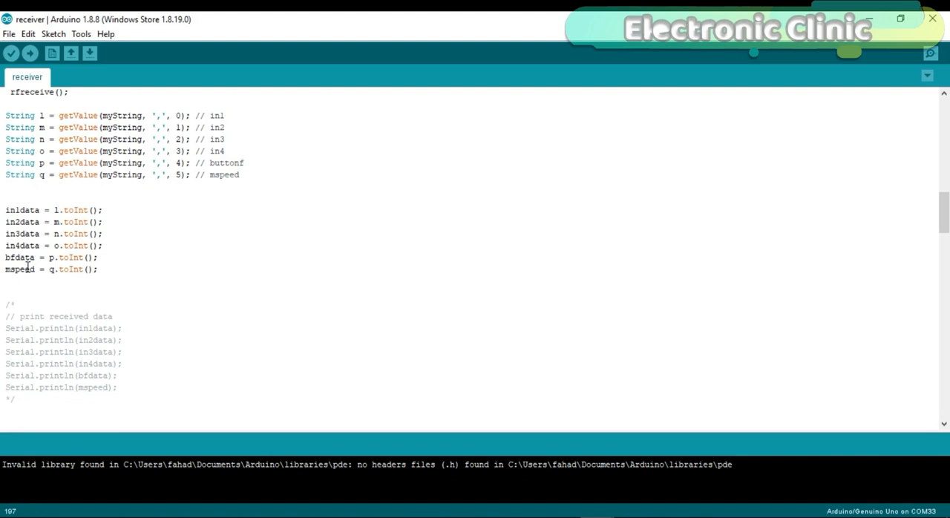
{"action": "scroll", "scroll_direction": "down", "scroll_amount": 3}
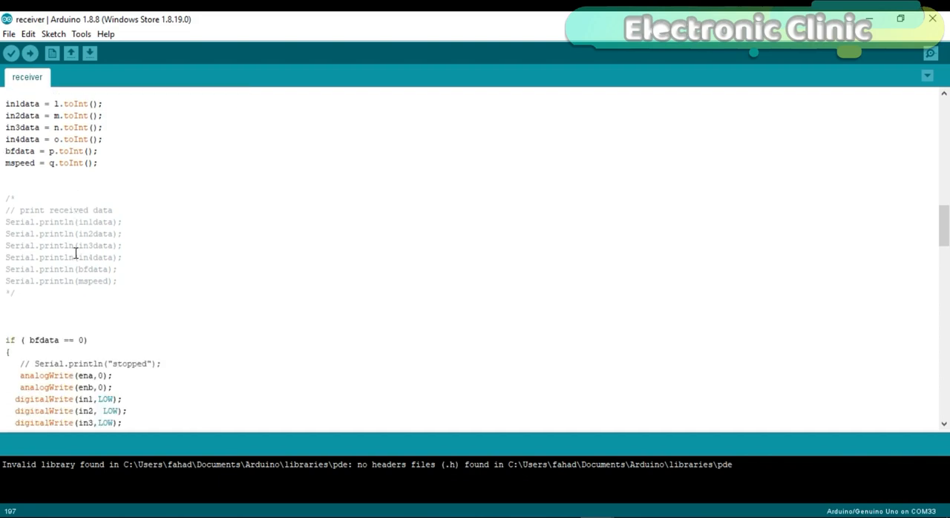
{"action": "scroll", "scroll_direction": "down", "scroll_amount": 3}
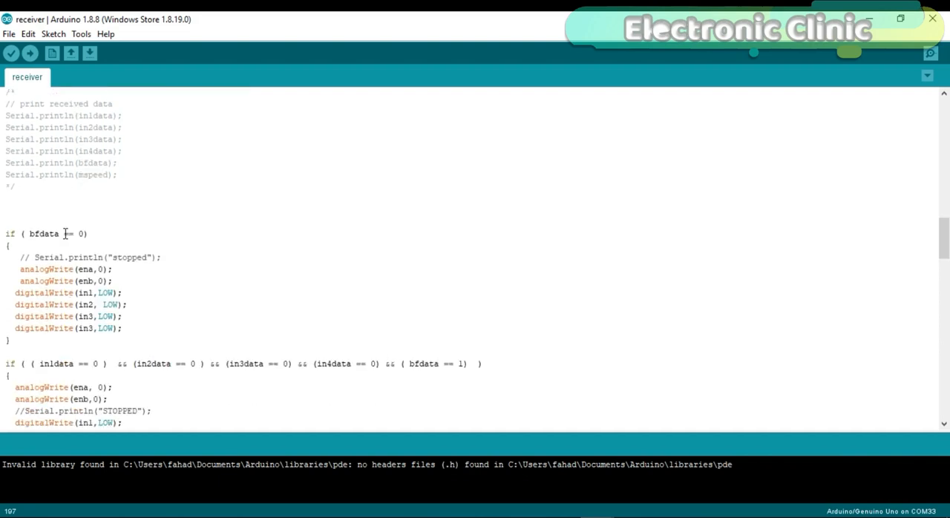
Step: Review the bfdata == 0 stop and the all-zero STOPPED block down to the Forward condition
{"action": "left_click", "coordinate": [91, 233]}
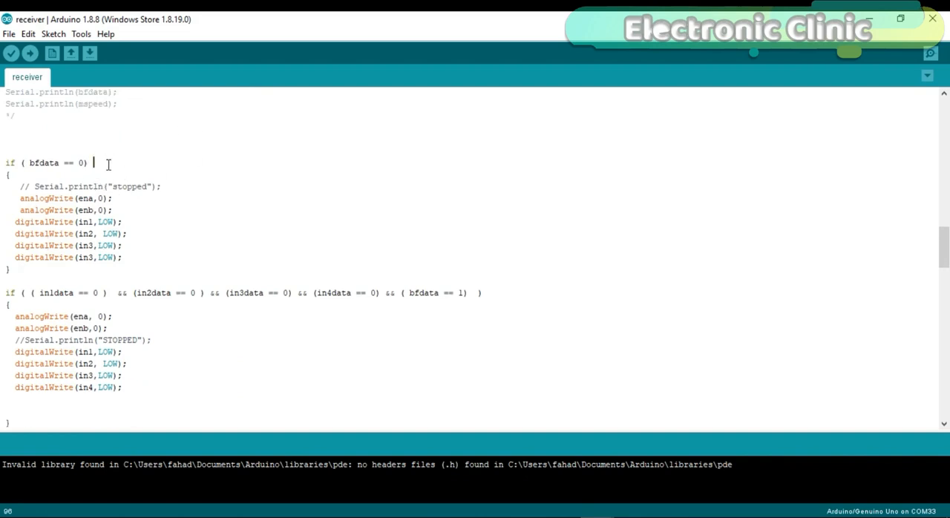
{"action": "scroll", "scroll_direction": "down", "scroll_amount": 3}
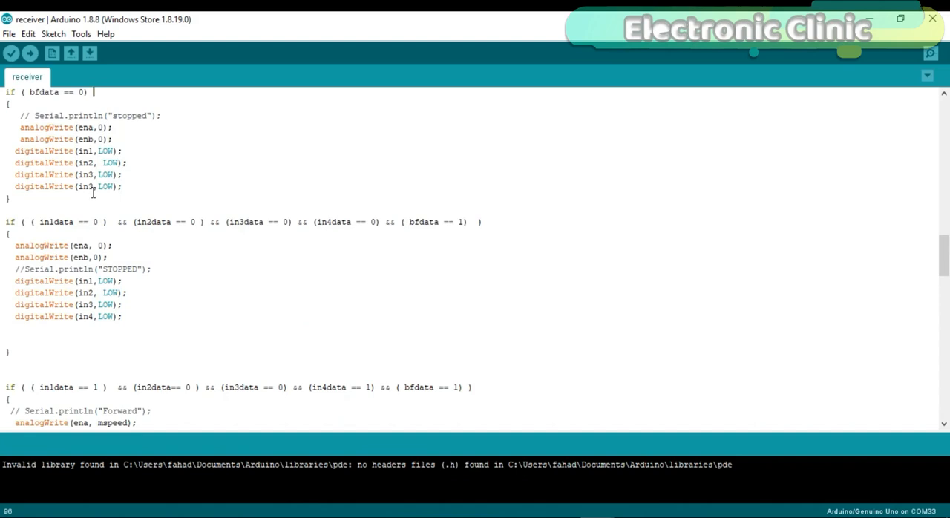
{"action": "scroll", "scroll_direction": "down", "scroll_amount": 3}
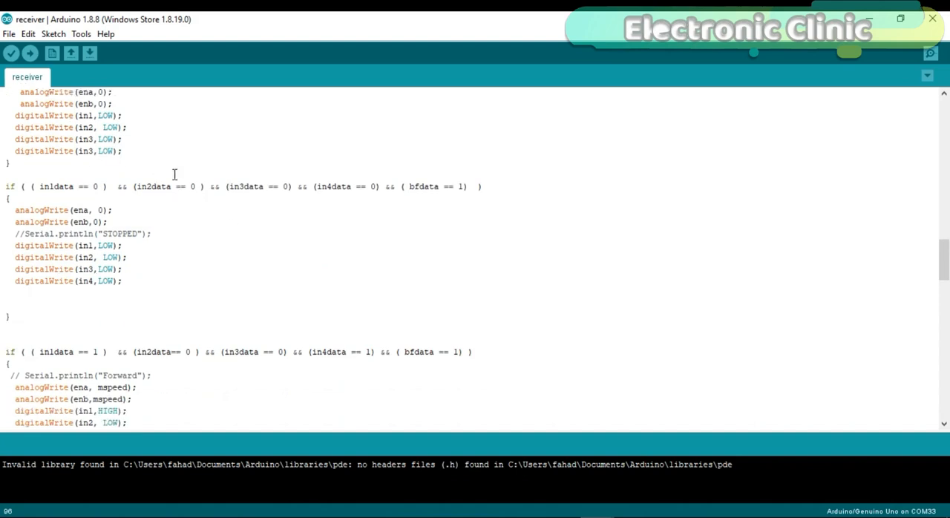
{"action": "scroll", "scroll_direction": "down", "scroll_amount": 3}
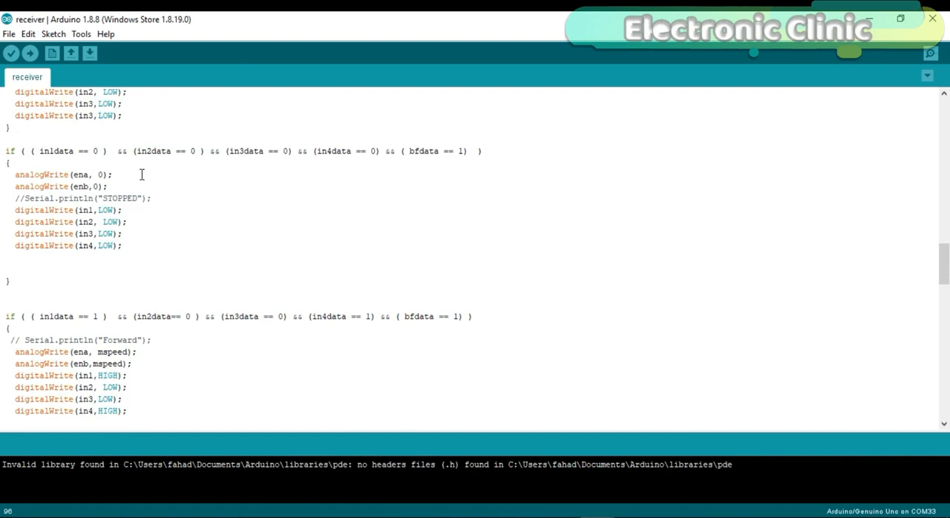
{"action": "mouse_move", "coordinate": [128, 182]}
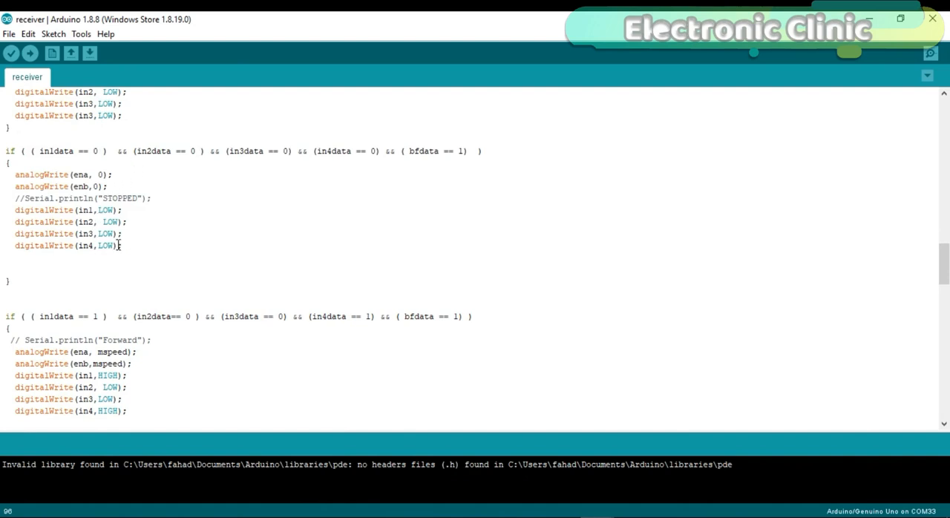
{"action": "scroll", "scroll_direction": "down", "scroll_amount": 3}
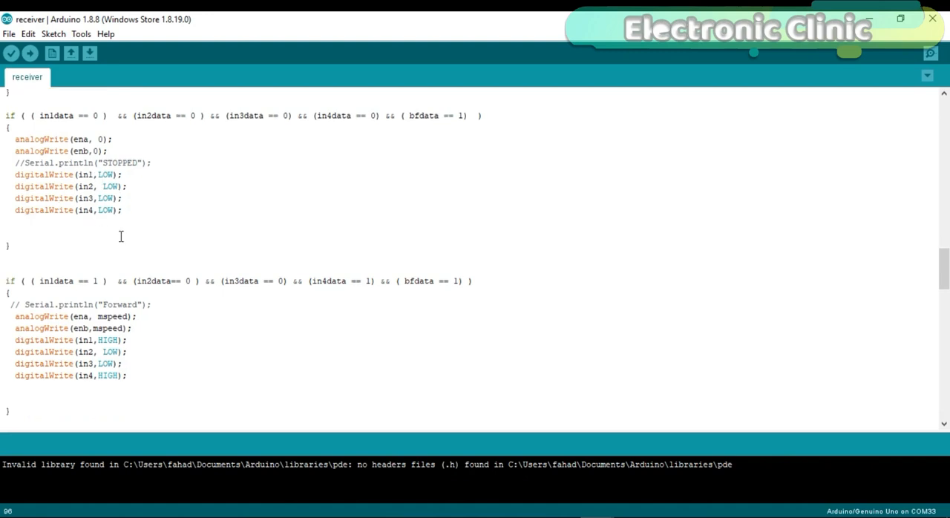
Step: Scroll through the Forward, Reverse, RIGHT and left branches to the getValue function
{"action": "scroll", "scroll_direction": "down", "scroll_amount": 3}
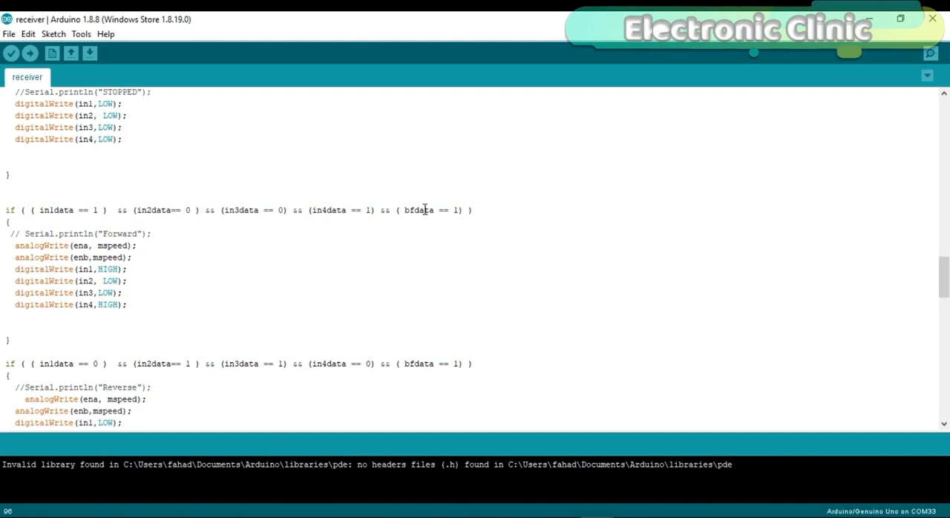
{"action": "mouse_move", "coordinate": [433, 213]}
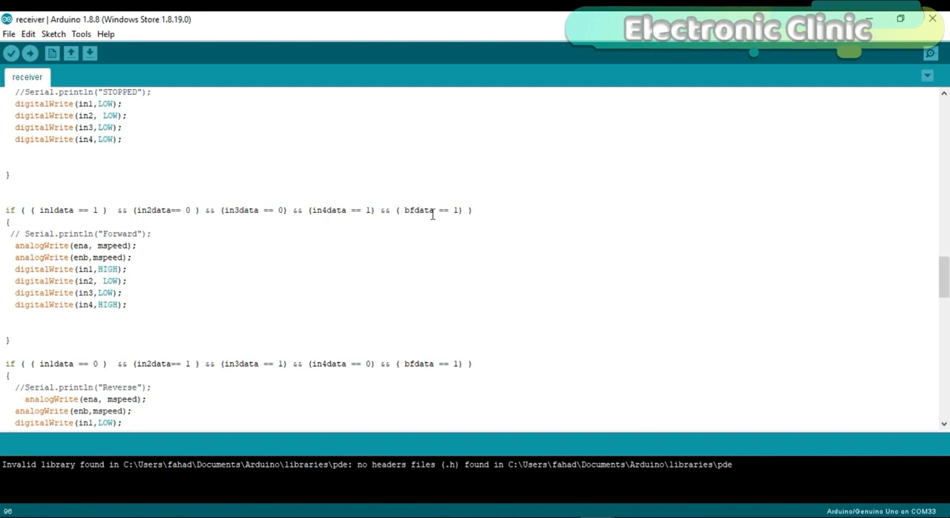
{"action": "scroll", "scroll_direction": "up", "scroll_amount": 3}
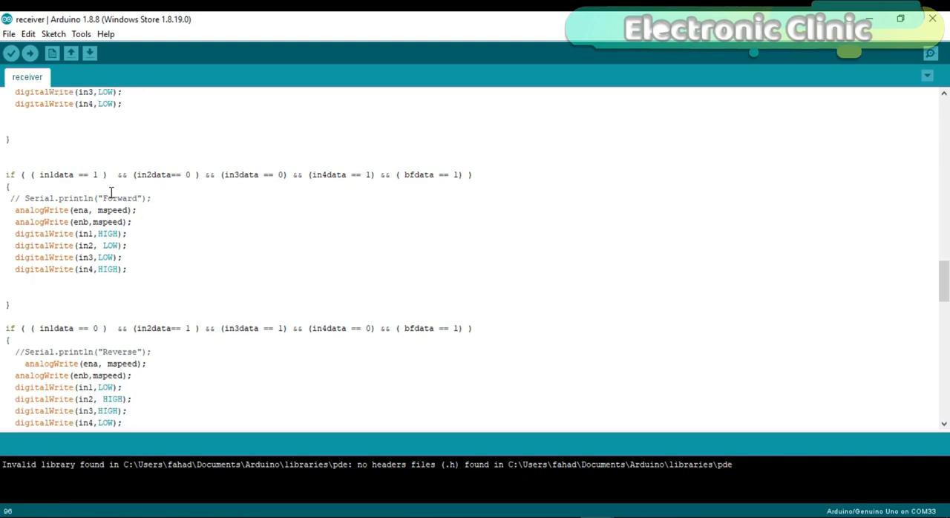
{"action": "mouse_move", "coordinate": [110, 224]}
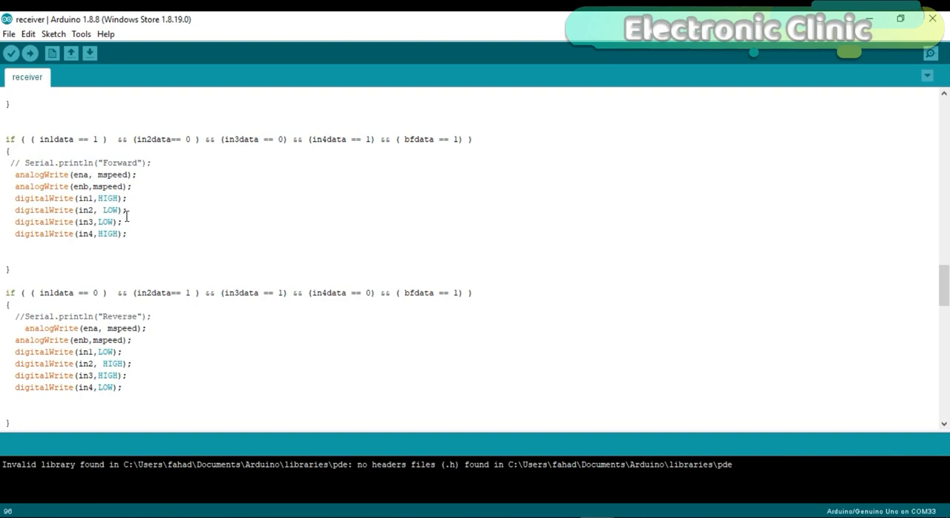
{"action": "scroll", "scroll_direction": "down", "scroll_amount": 3}
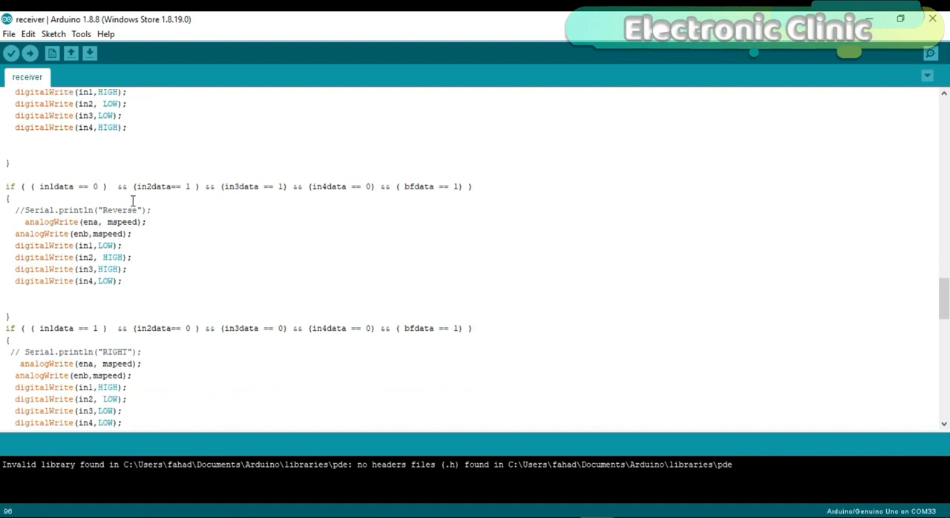
{"action": "scroll", "scroll_direction": "down", "scroll_amount": 3}
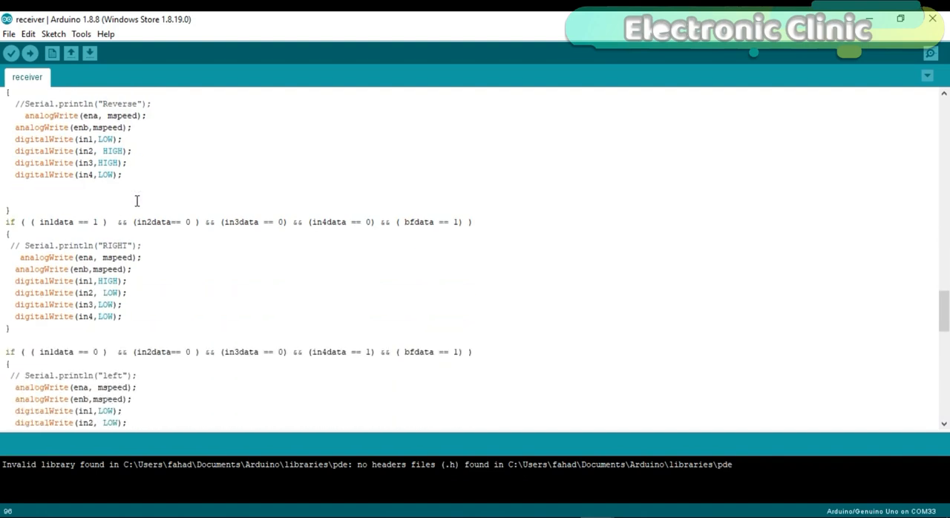
{"action": "scroll", "scroll_direction": "down", "scroll_amount": 3}
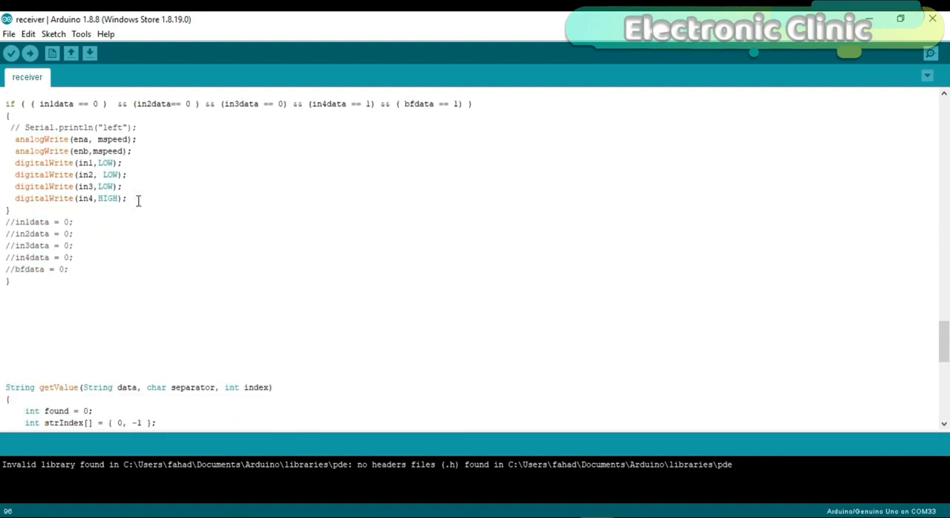
{"action": "scroll", "scroll_direction": "down", "scroll_amount": 3}
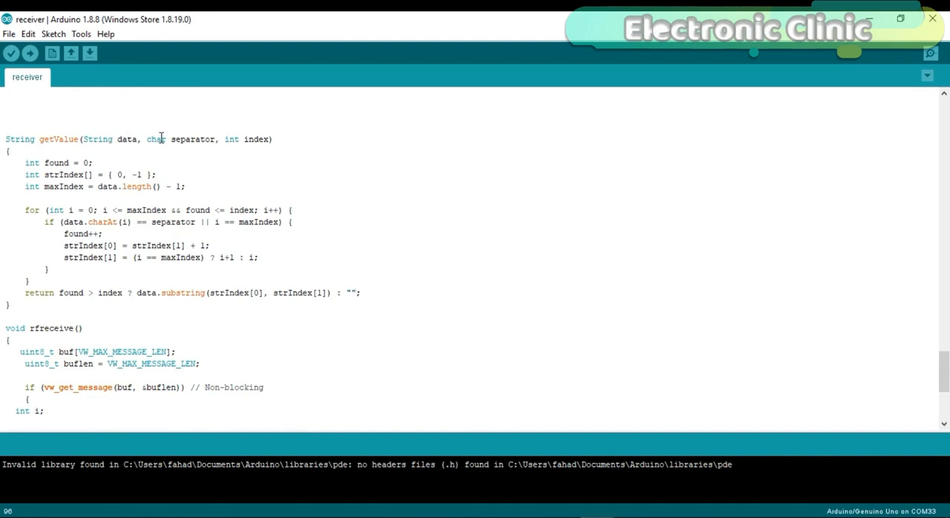
{"action": "mouse_move", "coordinate": [254, 146]}
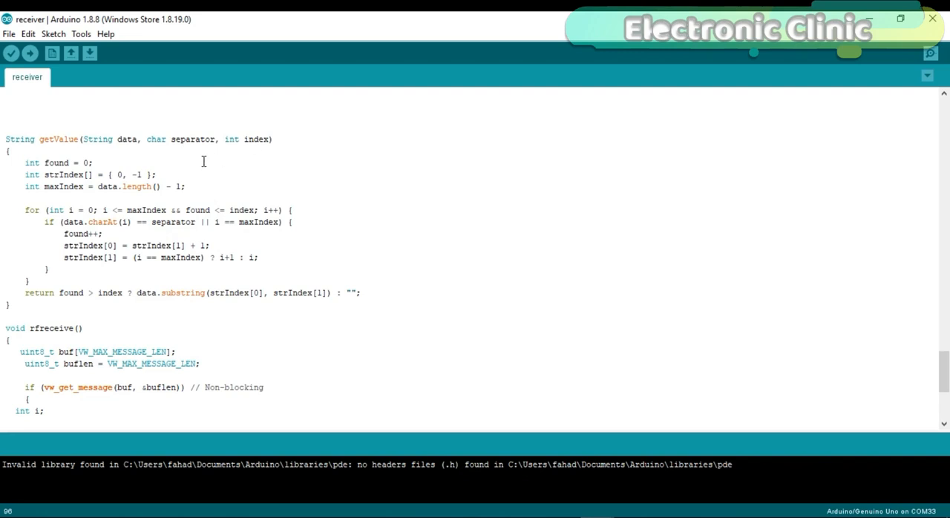
{"action": "mouse_move", "coordinate": [141, 187]}
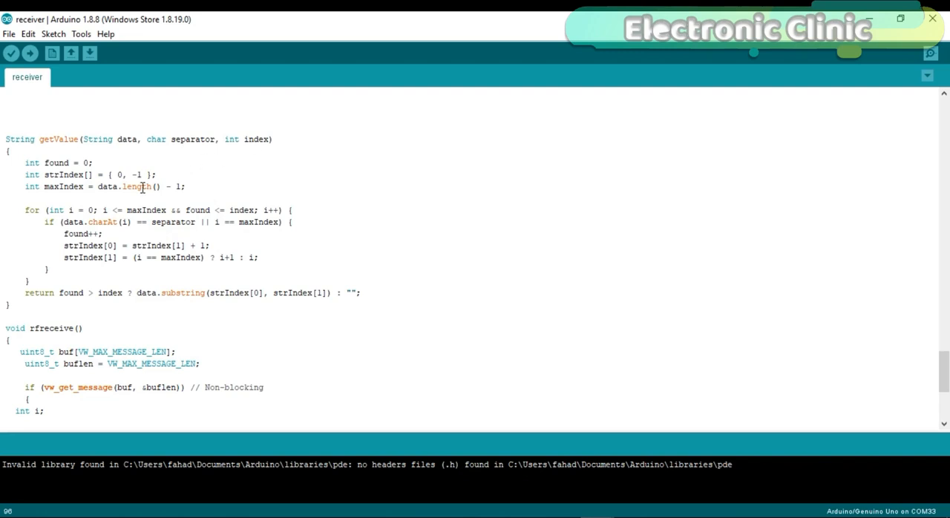